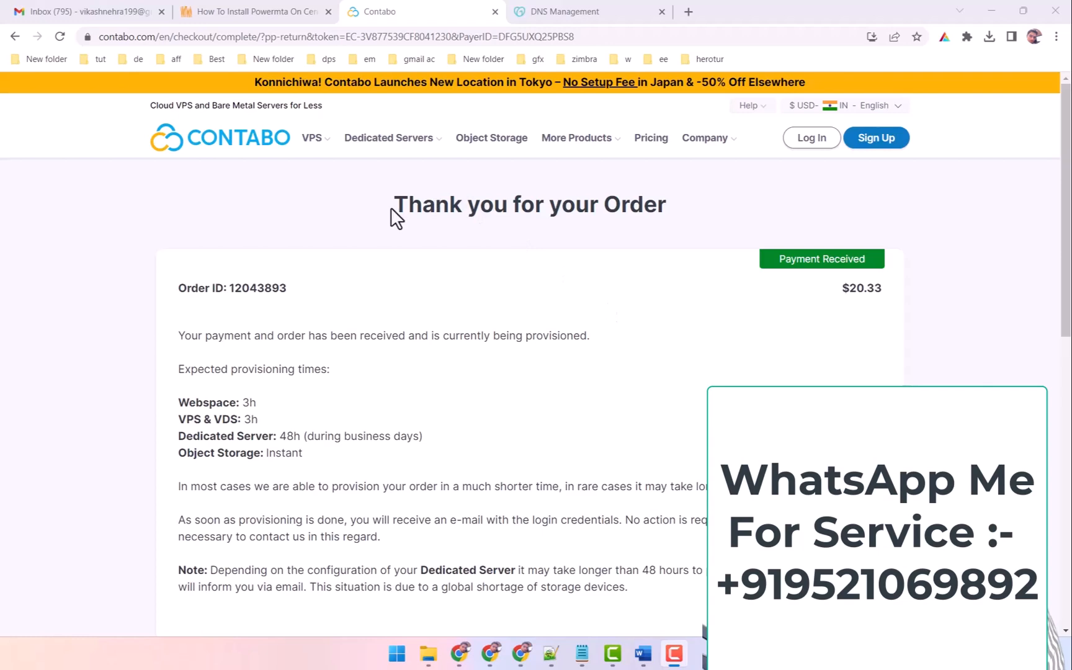
- View the Contabo 'Your login data!' email in Gmail down to the control panel credentials
drag(393, 203, 647, 204)
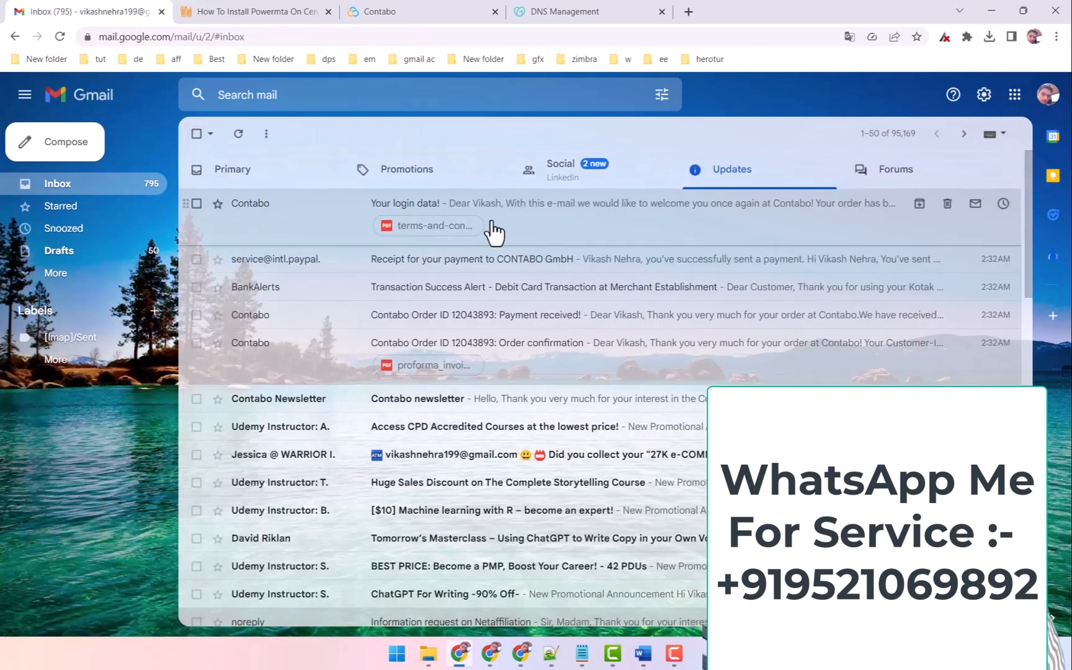
click(404, 203)
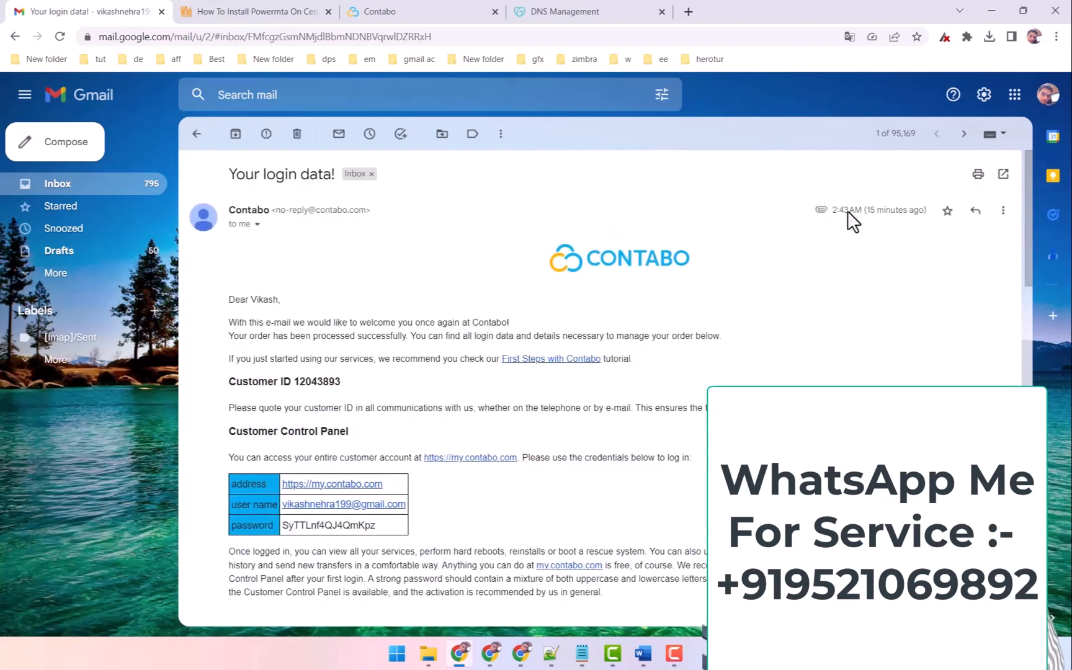
mouse_move(771, 280)
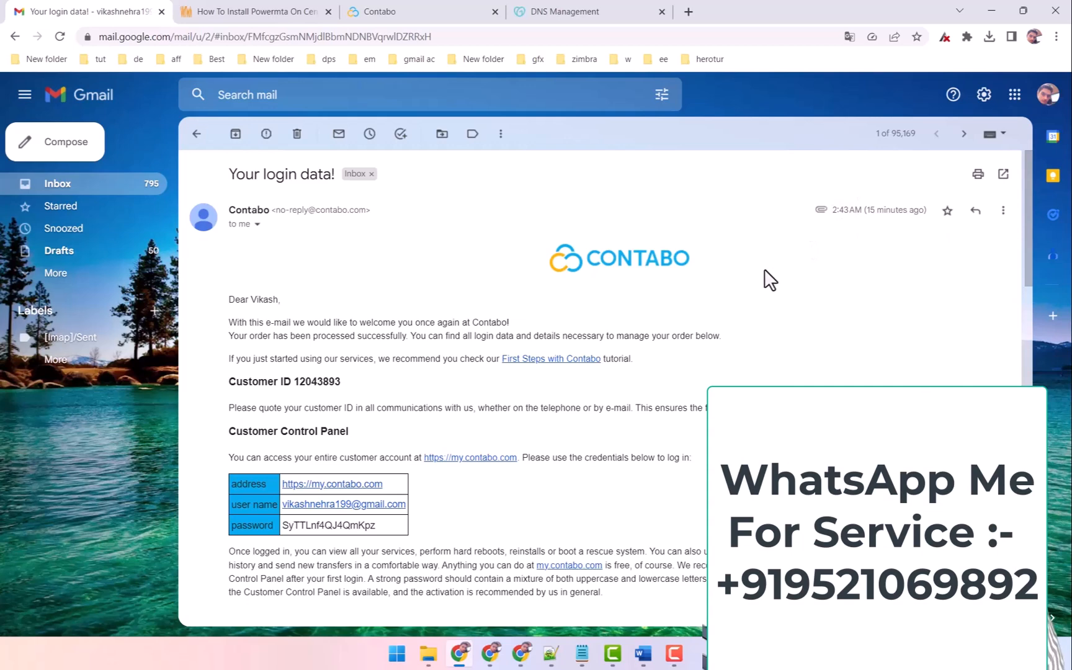
scroll(down, 3)
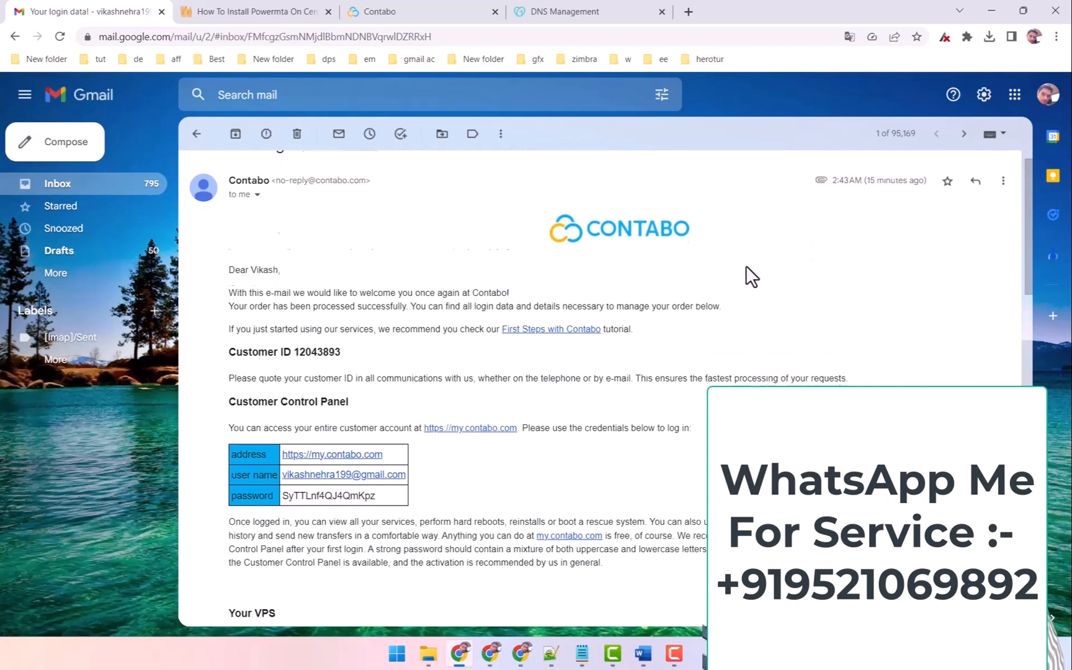
scroll(down, 3)
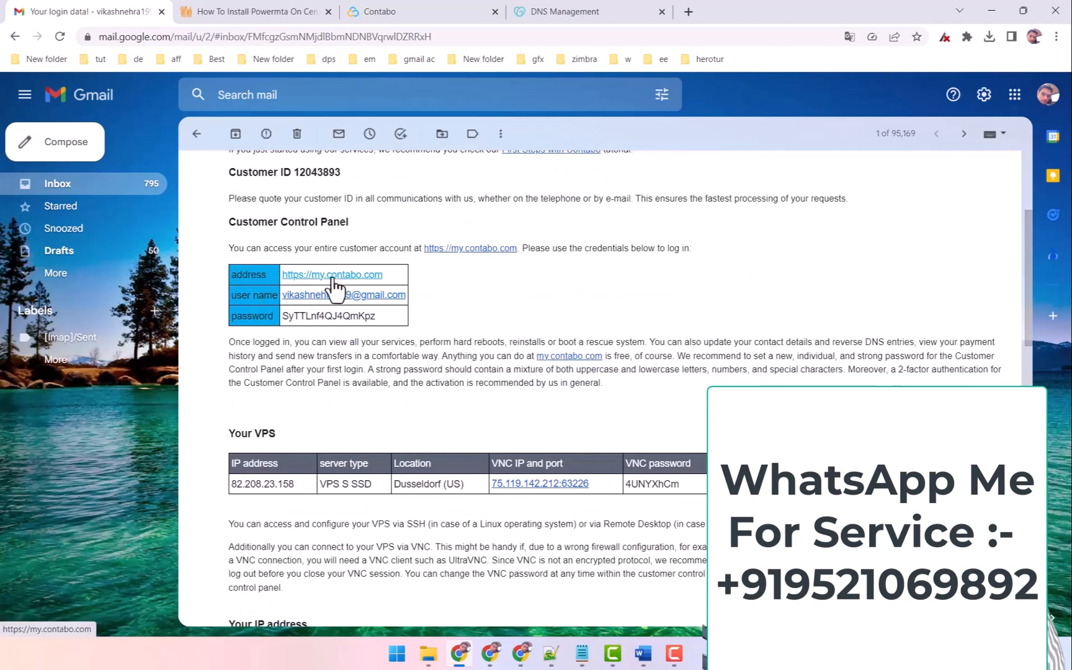
- Sign in at my.contabo.com with the emailed login and the password copied from the email
click(331, 275)
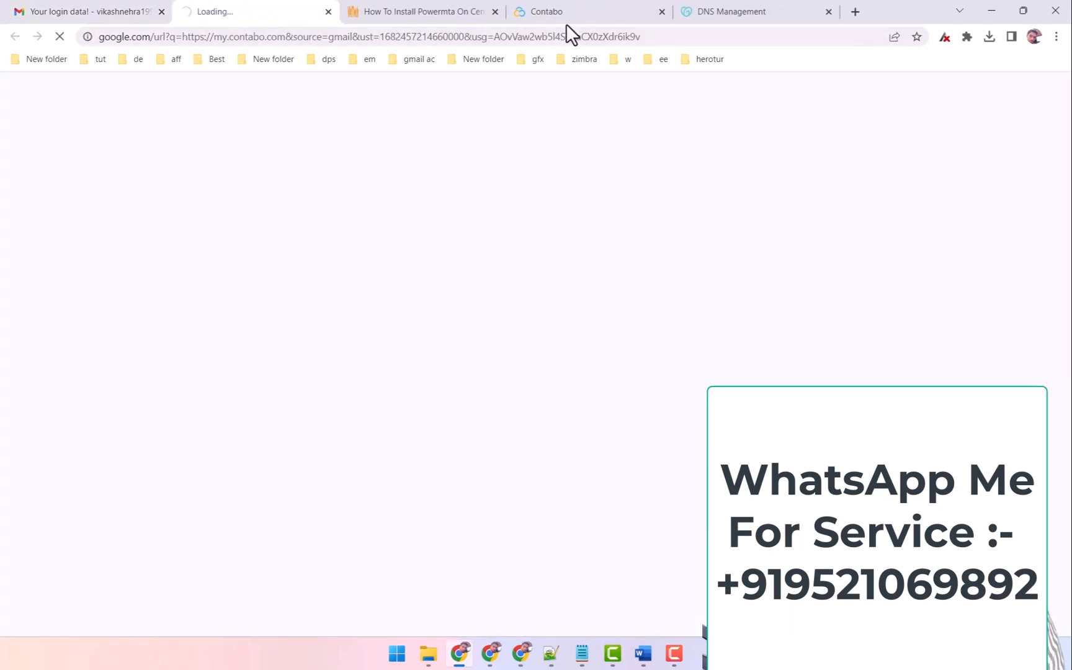
click(516, 313)
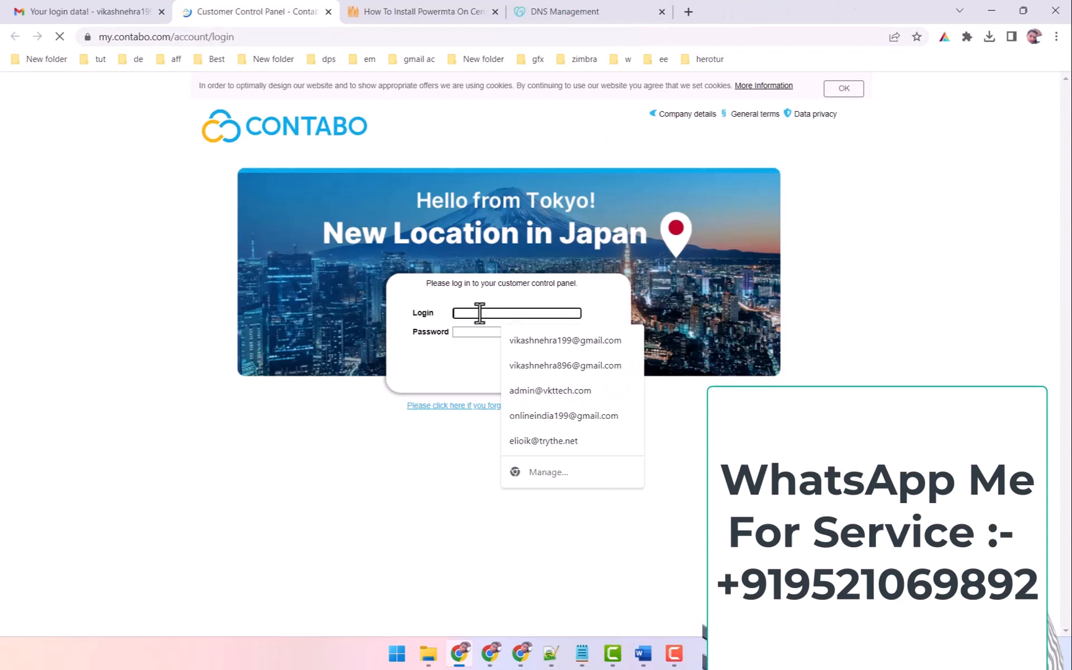
click(82, 11)
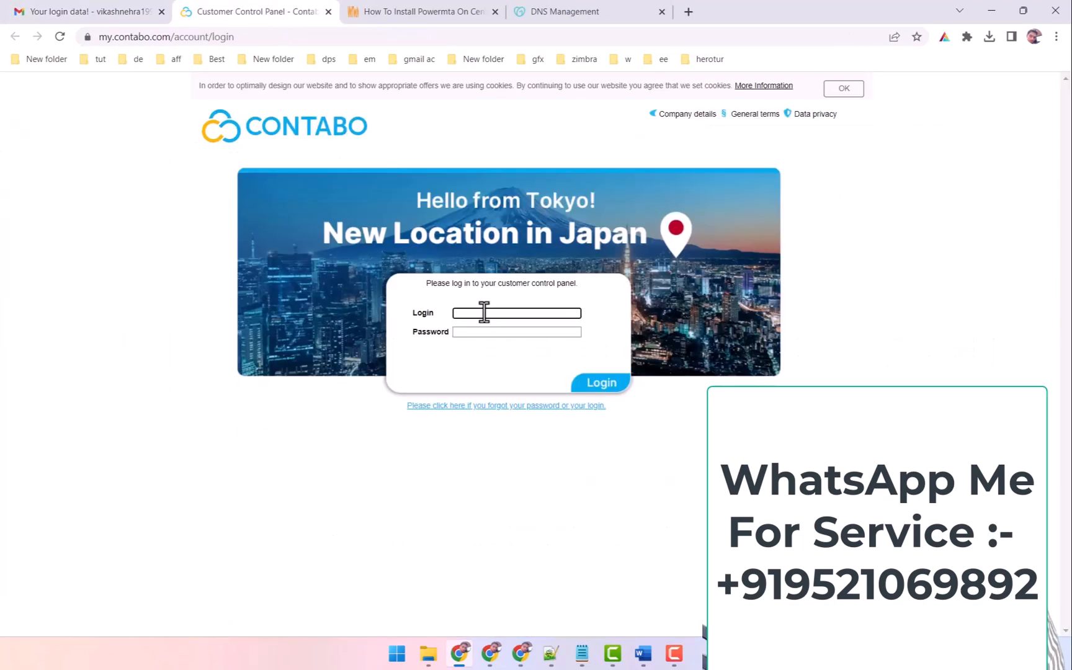
click(82, 11)
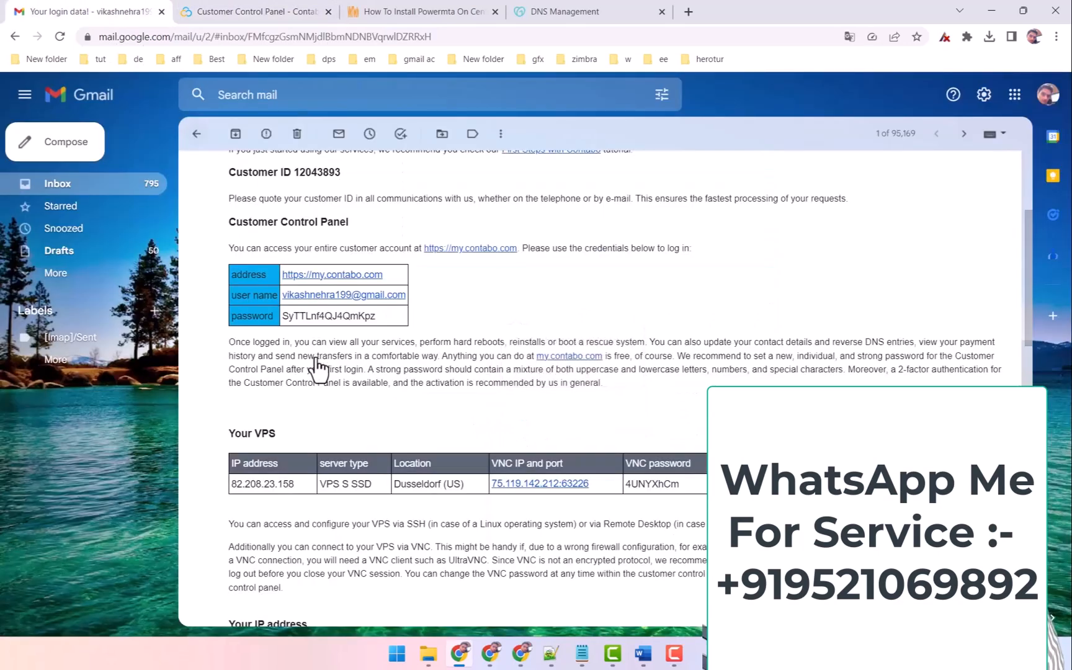
right_click(328, 316)
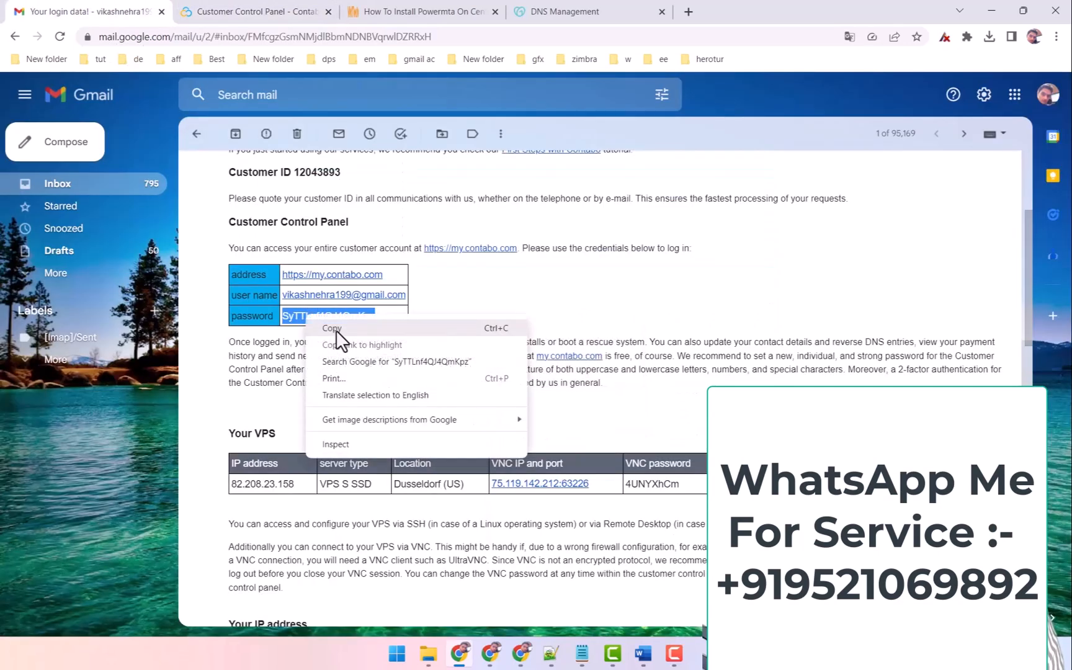
click(253, 11)
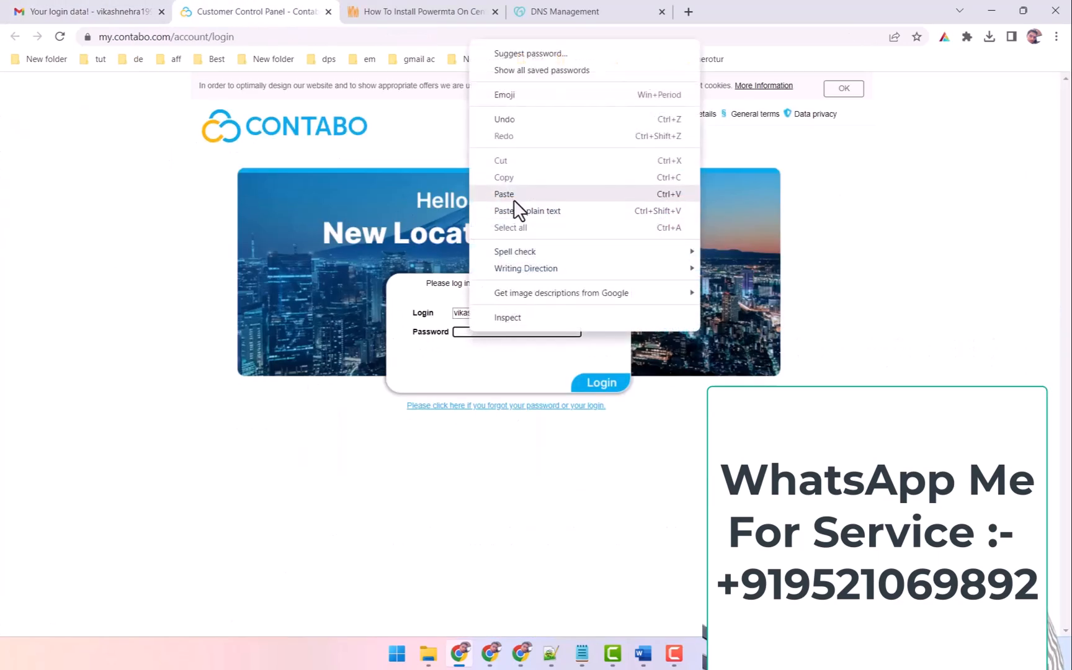
click(600, 383)
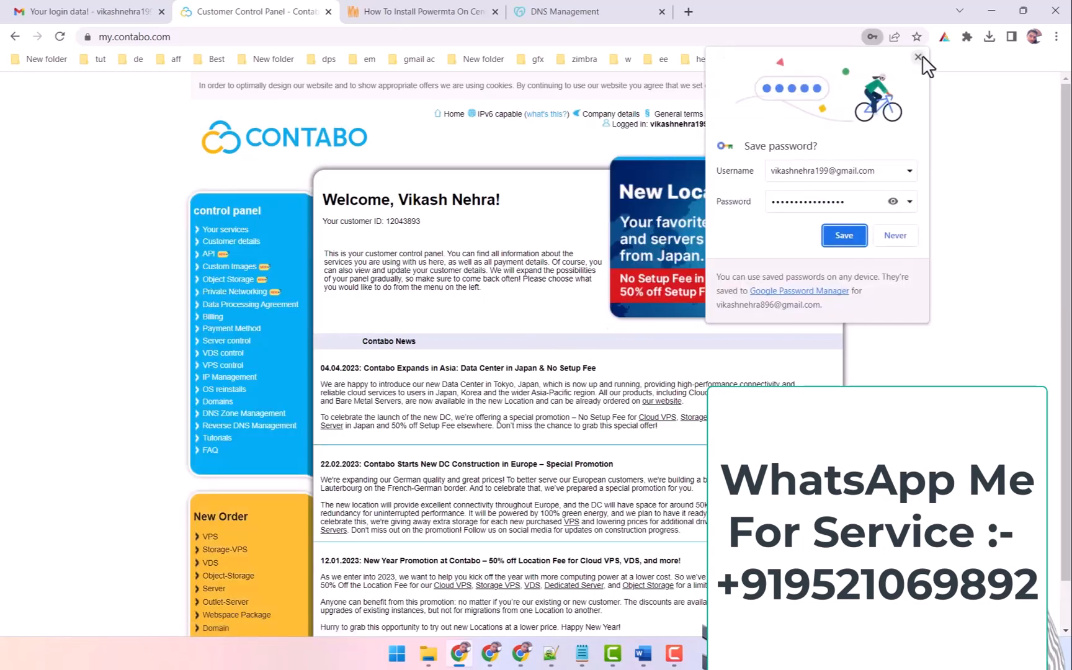
- Show the VPS control page and check its server details against the email
click(223, 365)
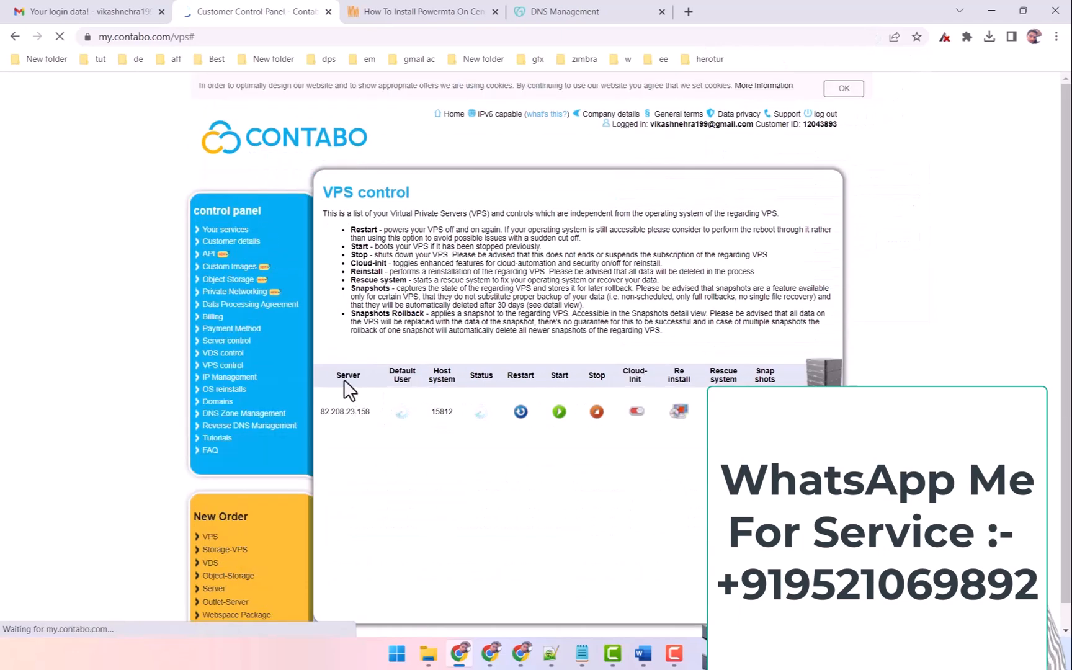
click(843, 88)
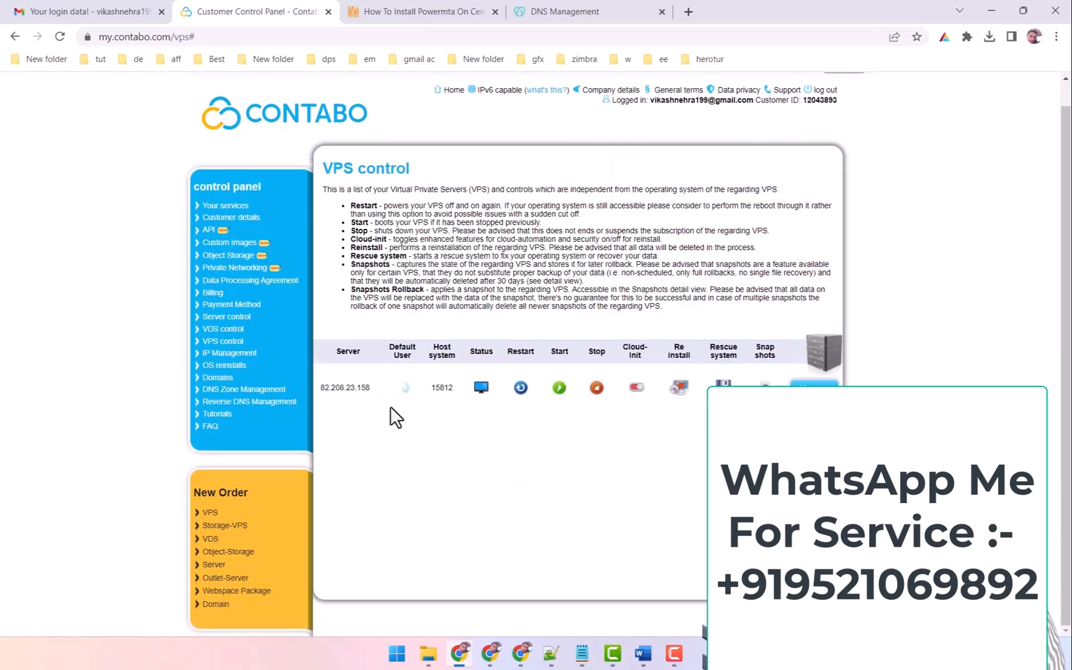
click(82, 11)
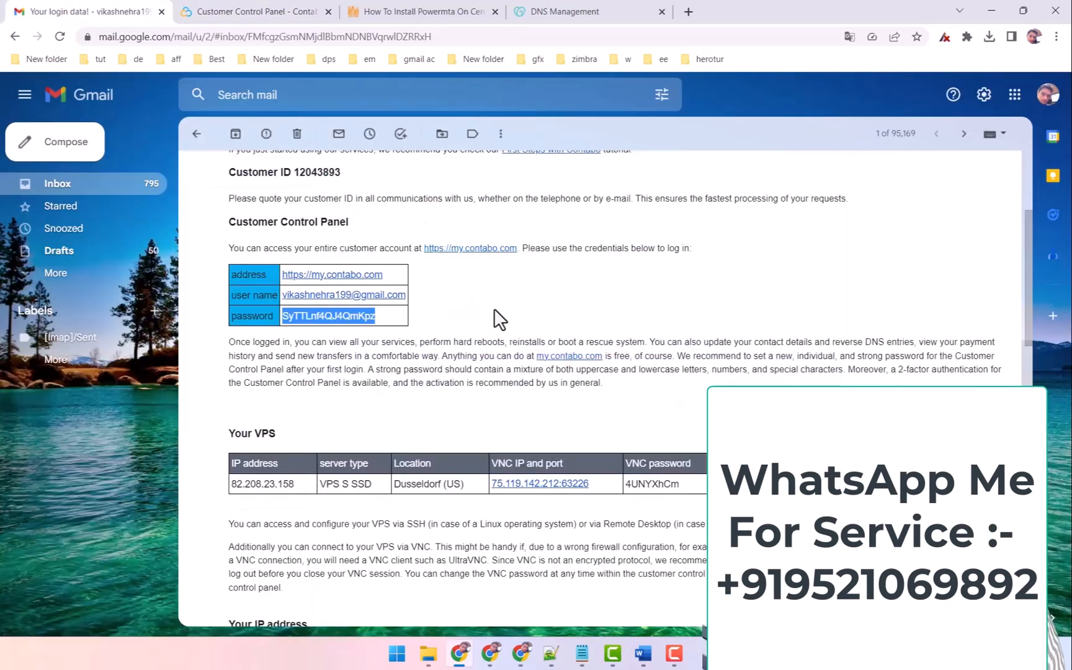
scroll(down, 3)
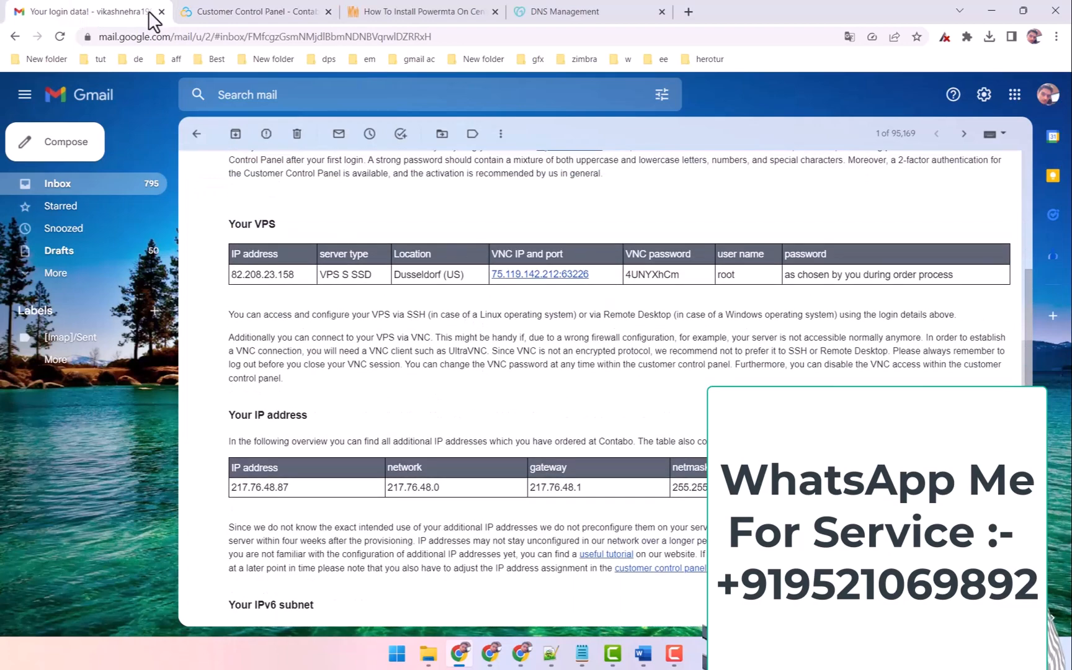
click(252, 11)
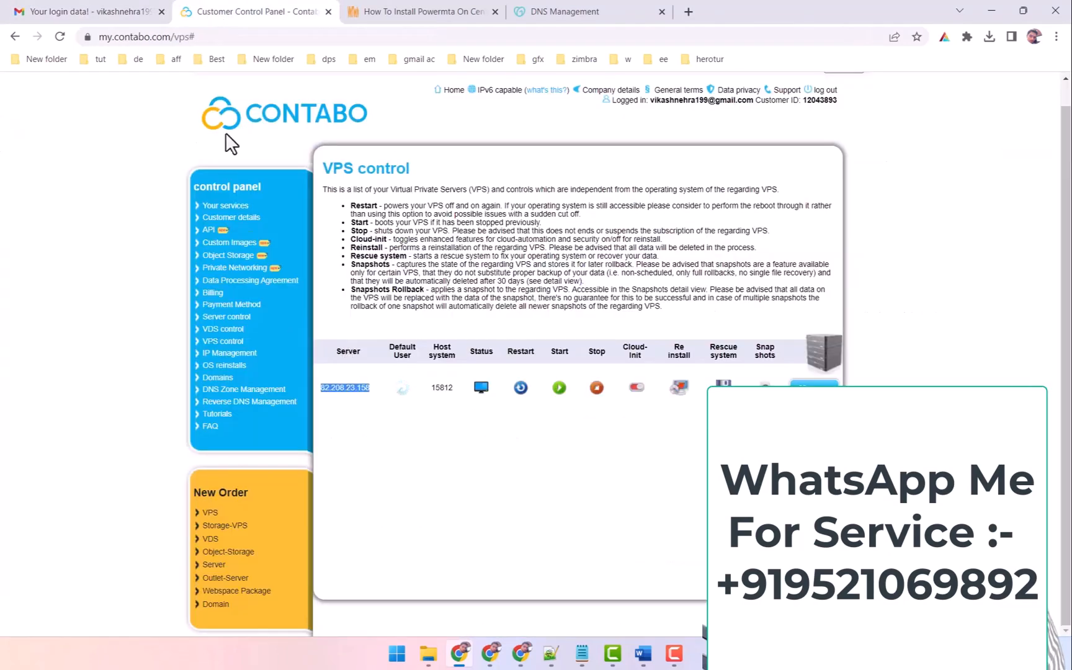
click(82, 11)
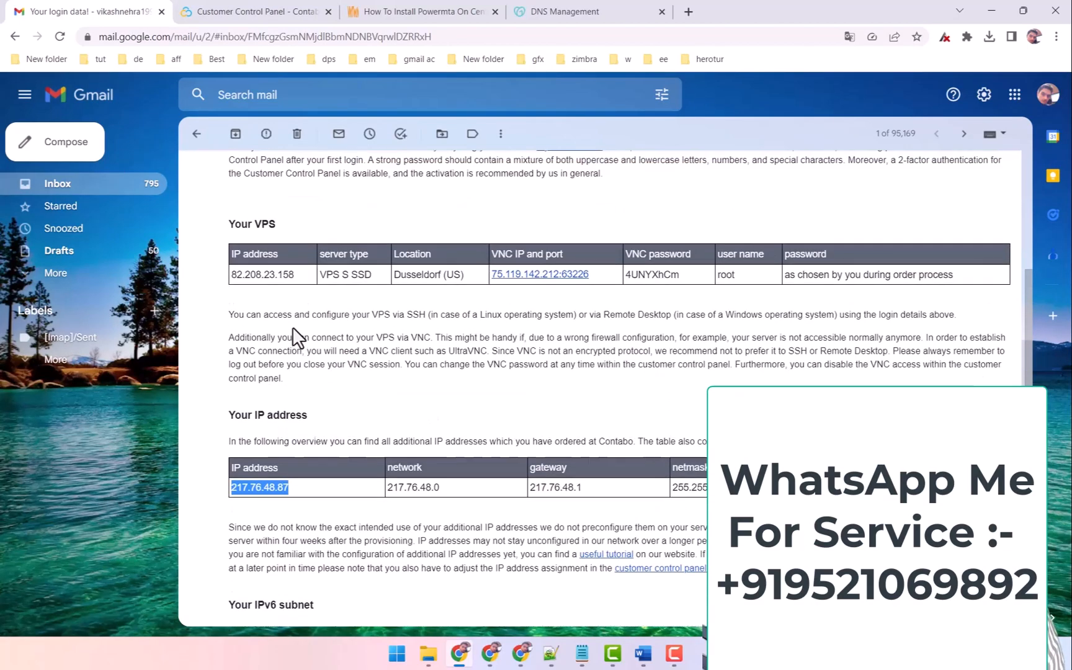
scroll(down, 3)
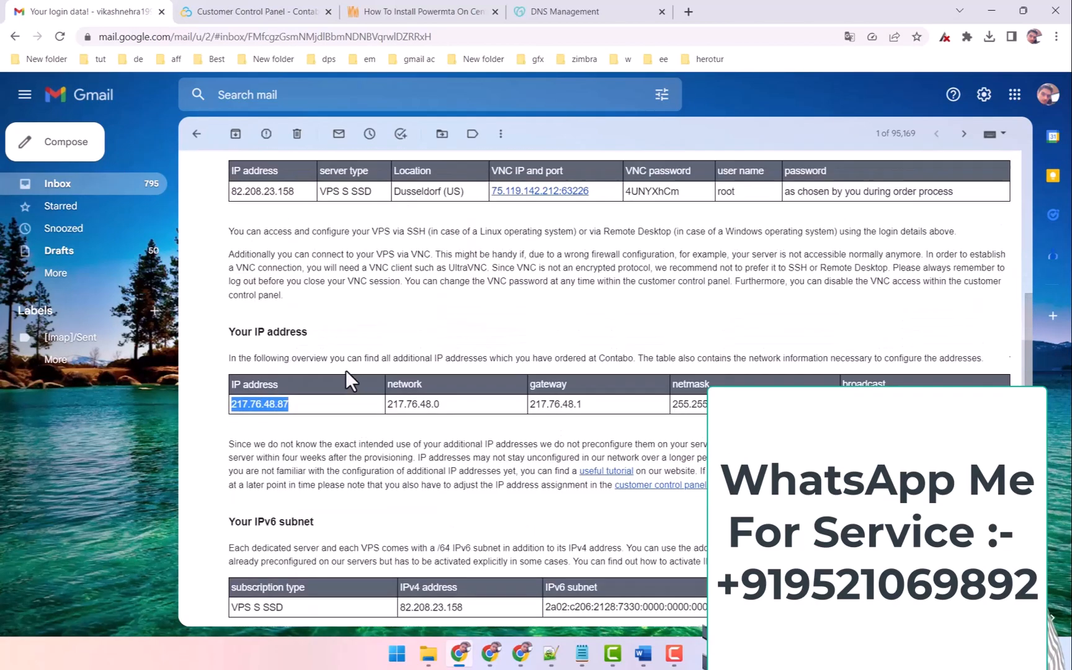
click(253, 11)
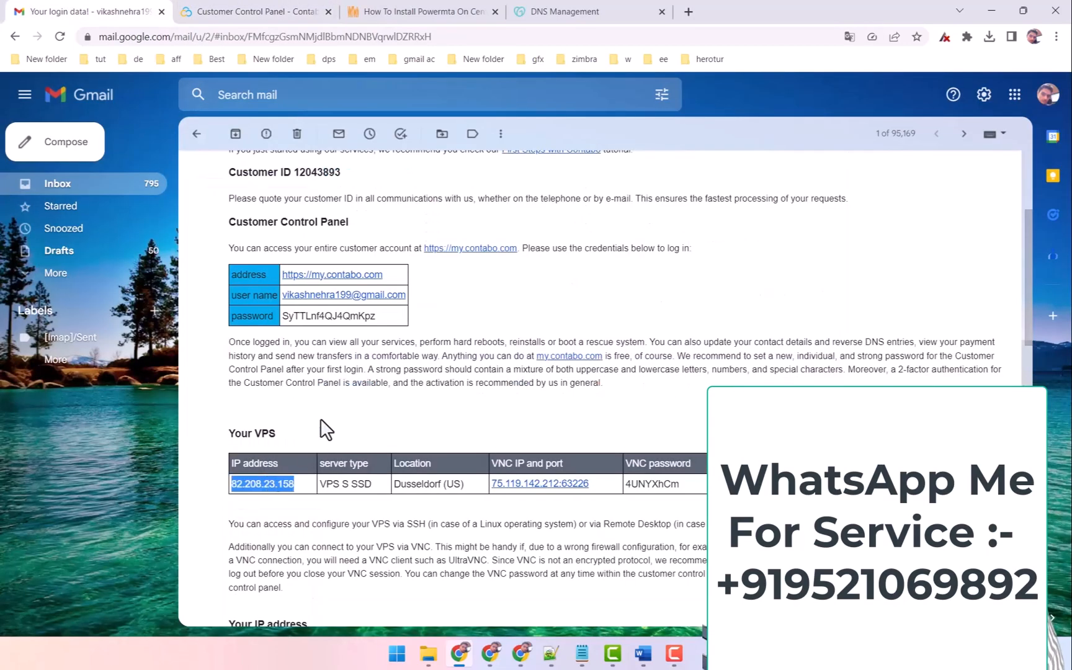
click(253, 11)
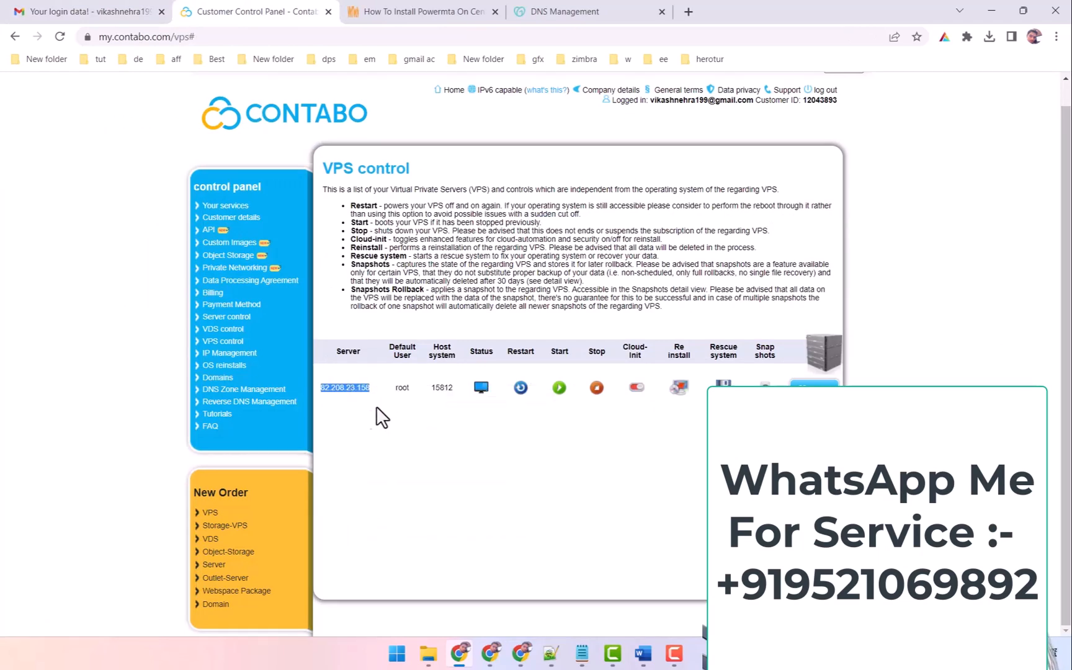
mouse_move(675, 66)
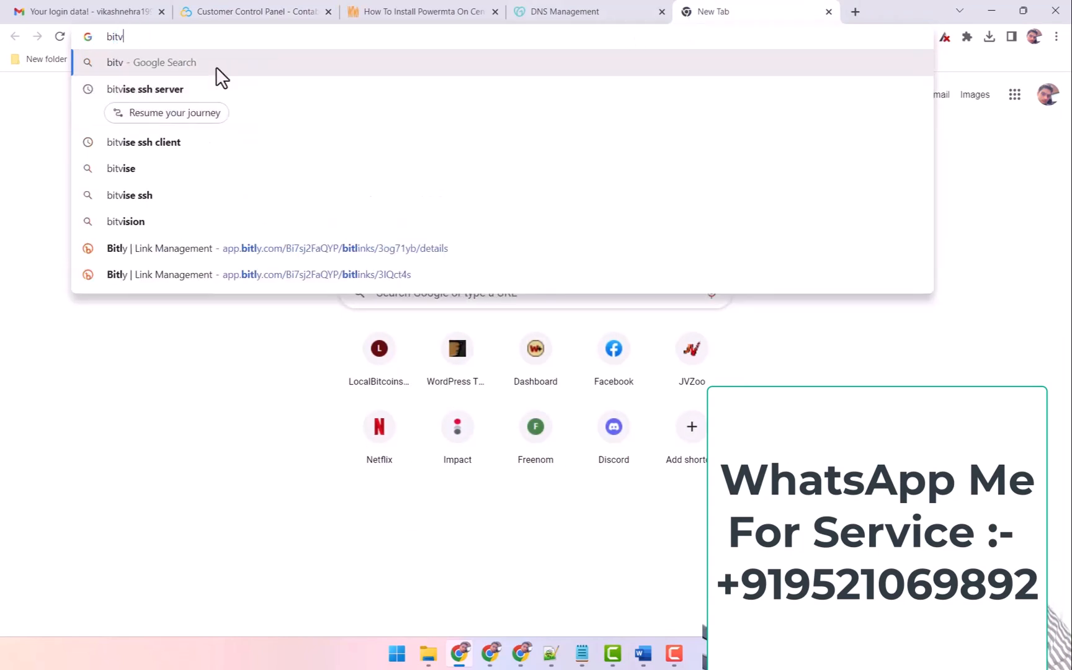
- Search Google for Bitvise SSH and reach the Bitvise SSH Server download result
click(145, 89)
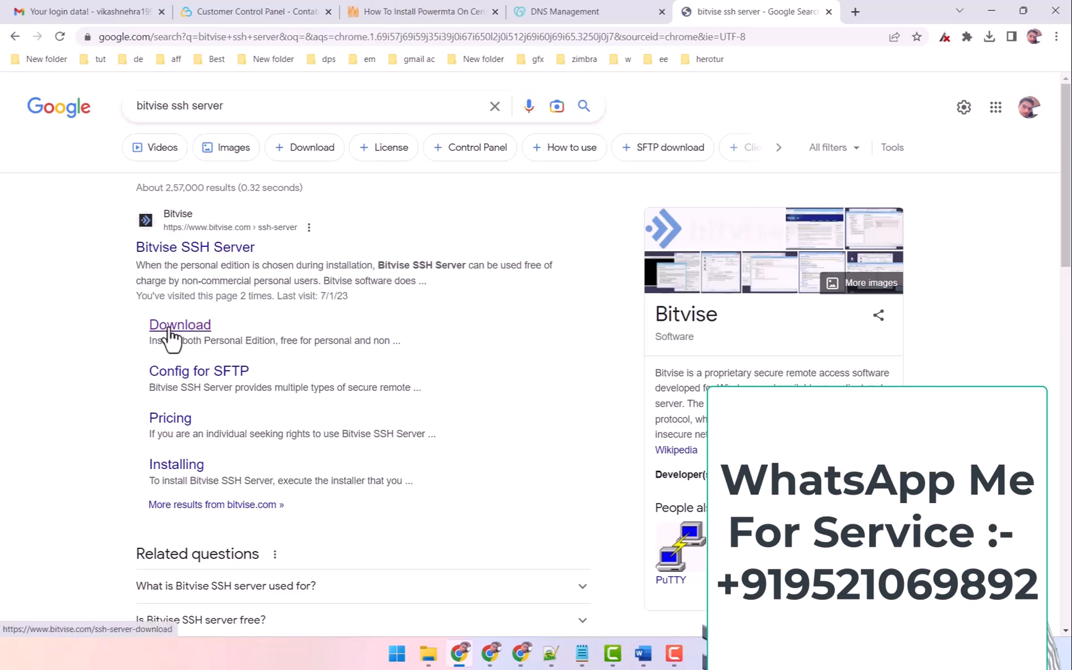
click(180, 324)
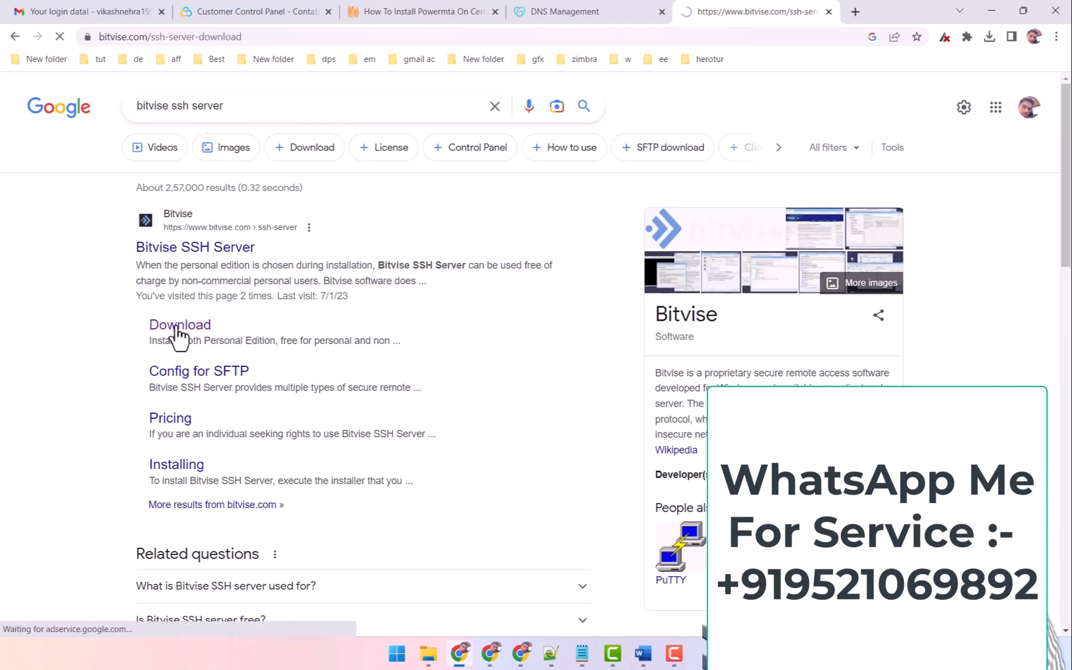
click(180, 324)
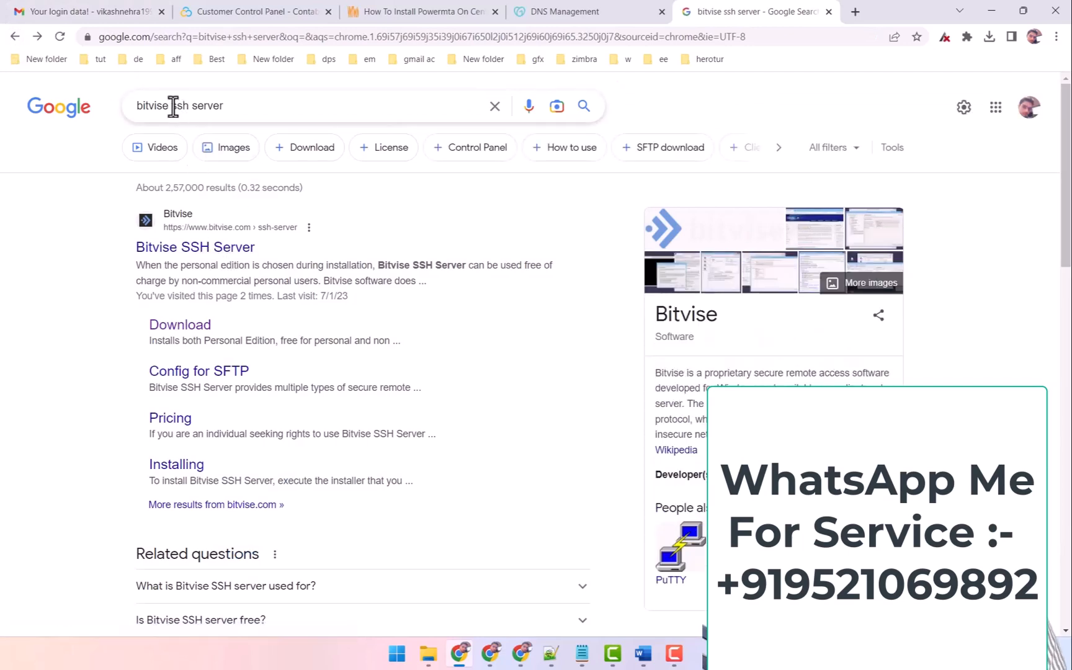
- Refine the search to 'bitvise client download' and visit the Bitvise SSH Client download page
text(bitvise client download)
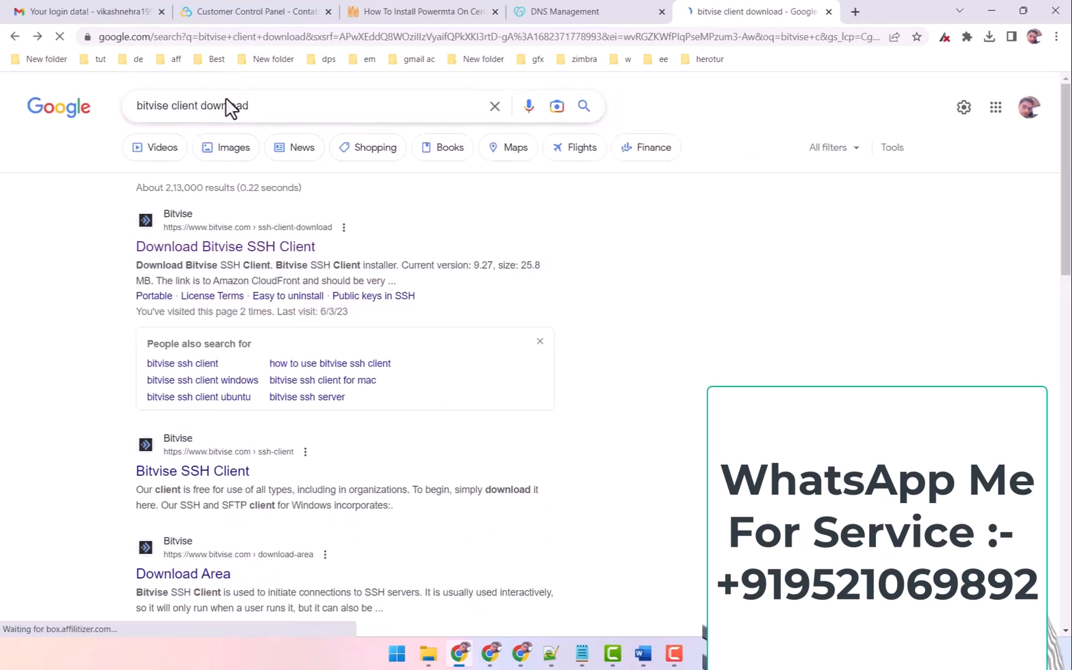
text(putty download)
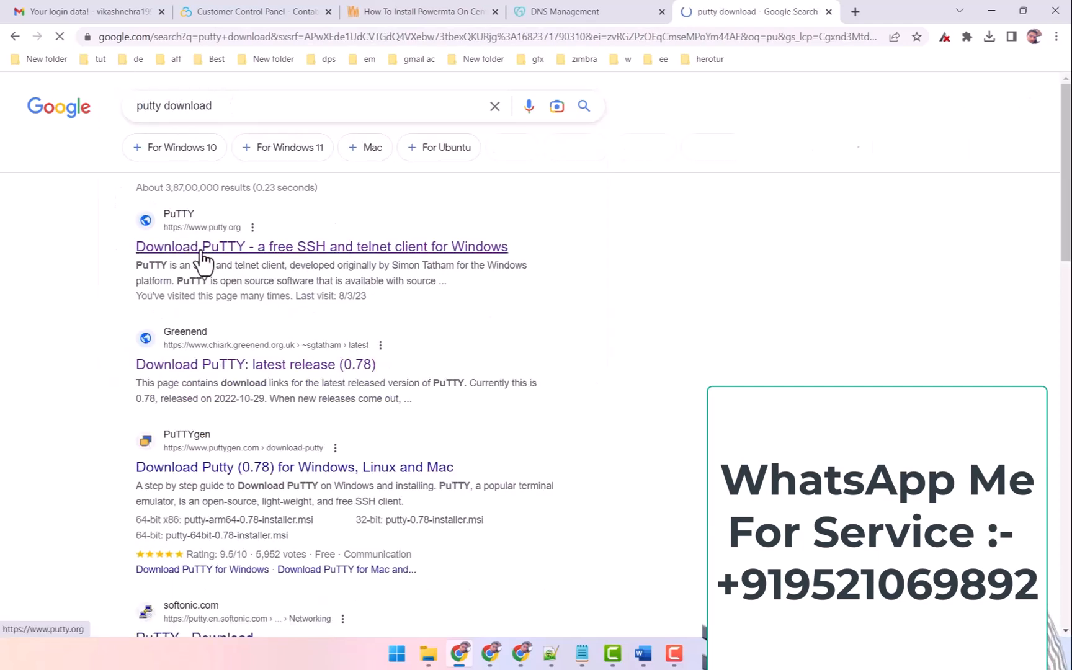
click(322, 246)
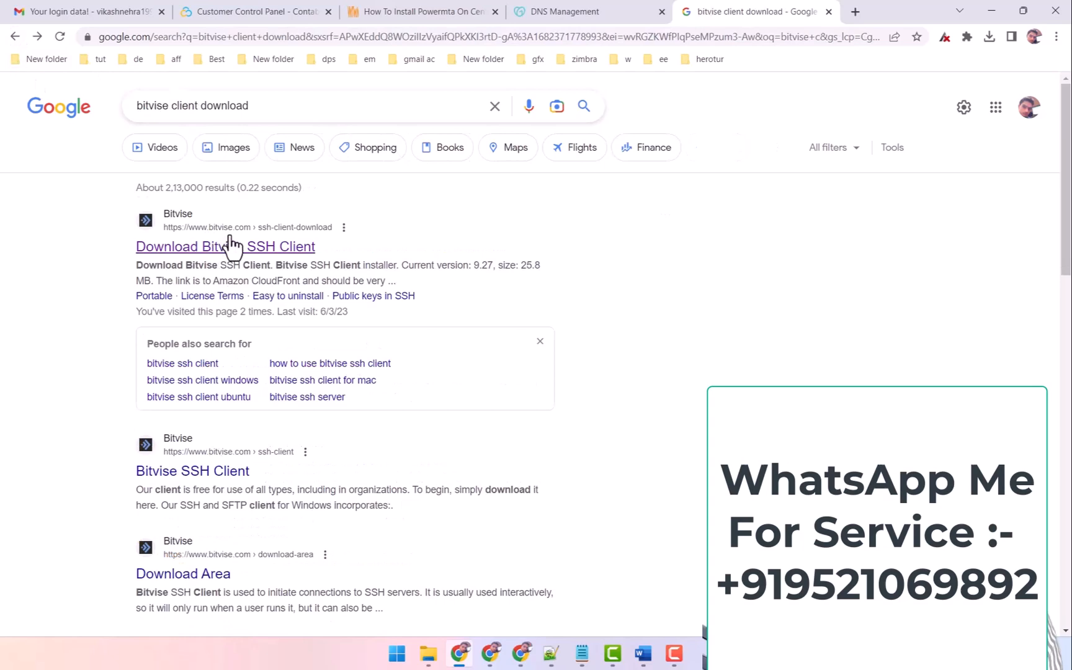
click(225, 245)
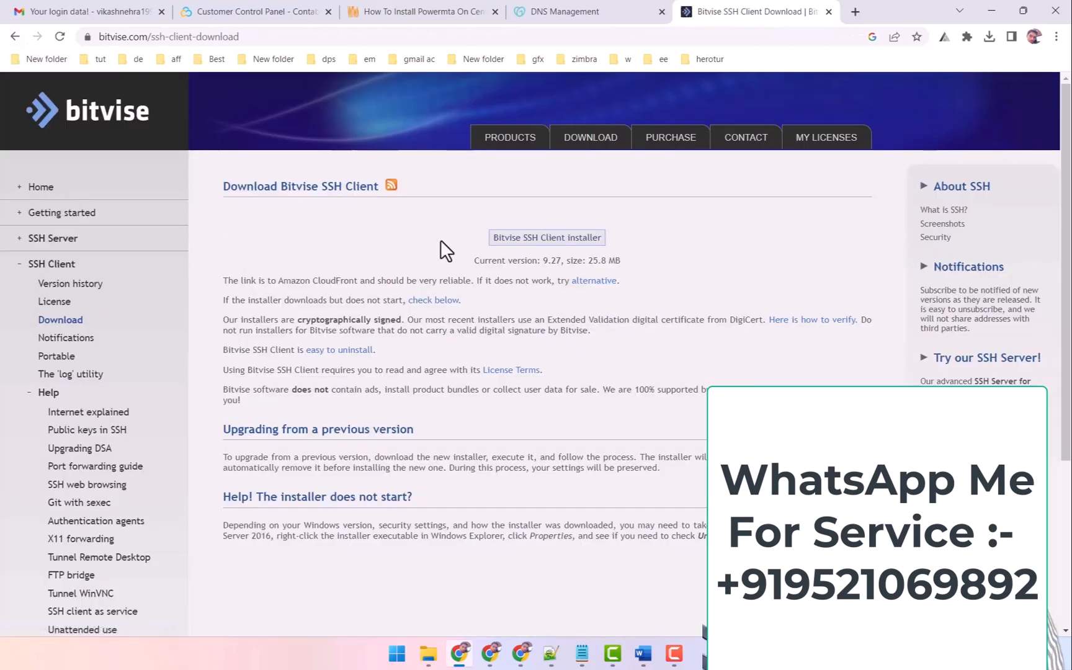
mouse_move(587, 222)
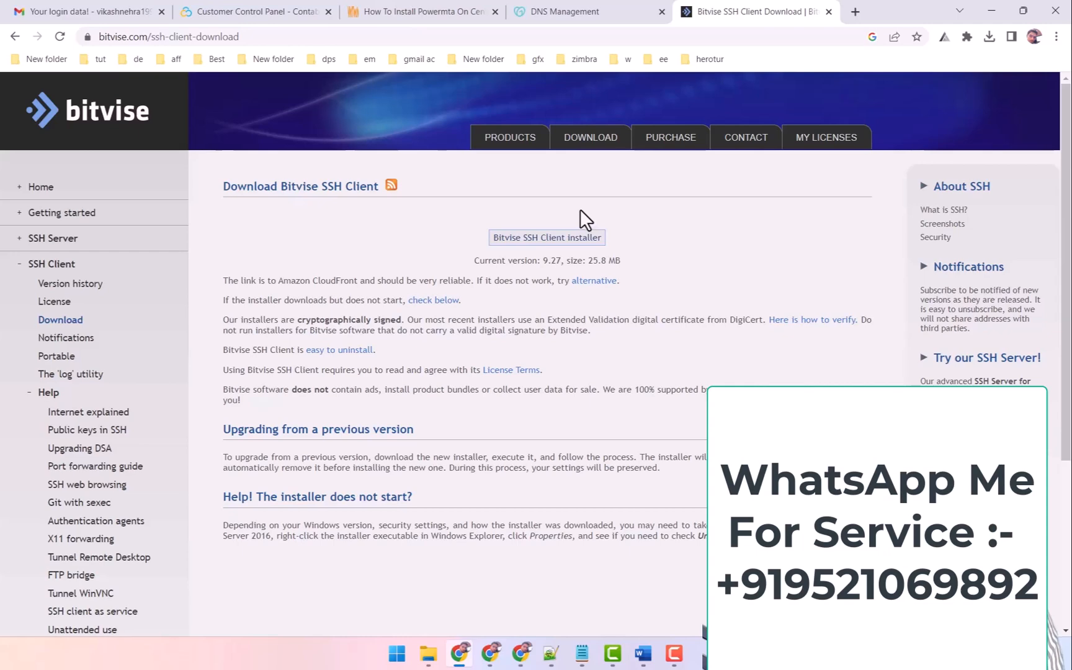
mouse_move(805, 36)
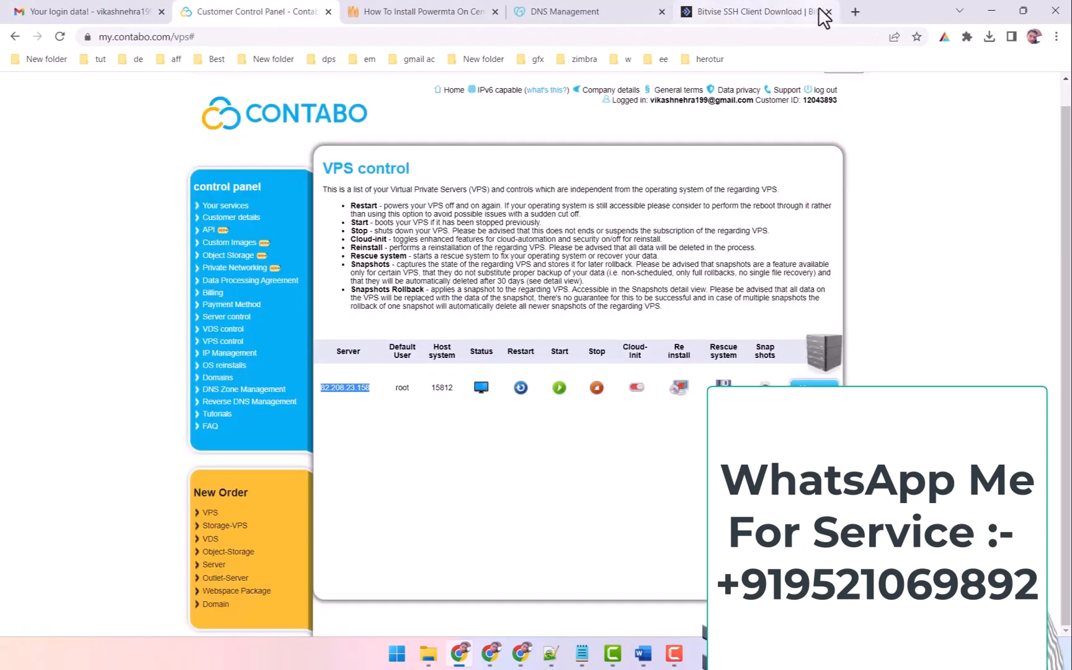
- Launch Bitvise SSH Client from the Start menu after closing the download page
click(396, 654)
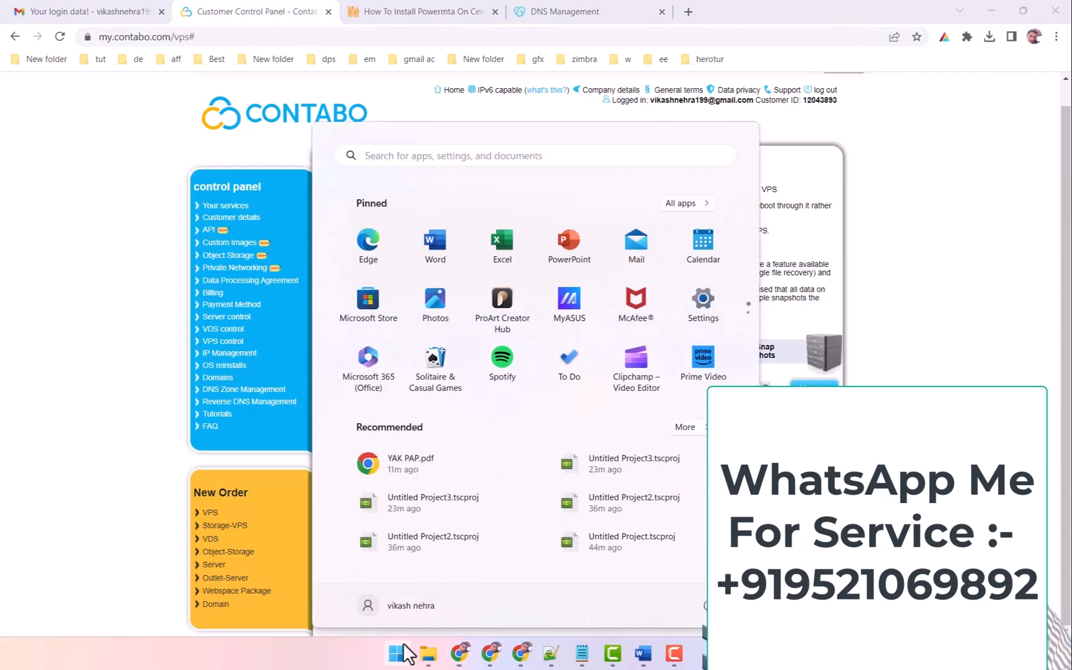
text(bitvise SSH Client)
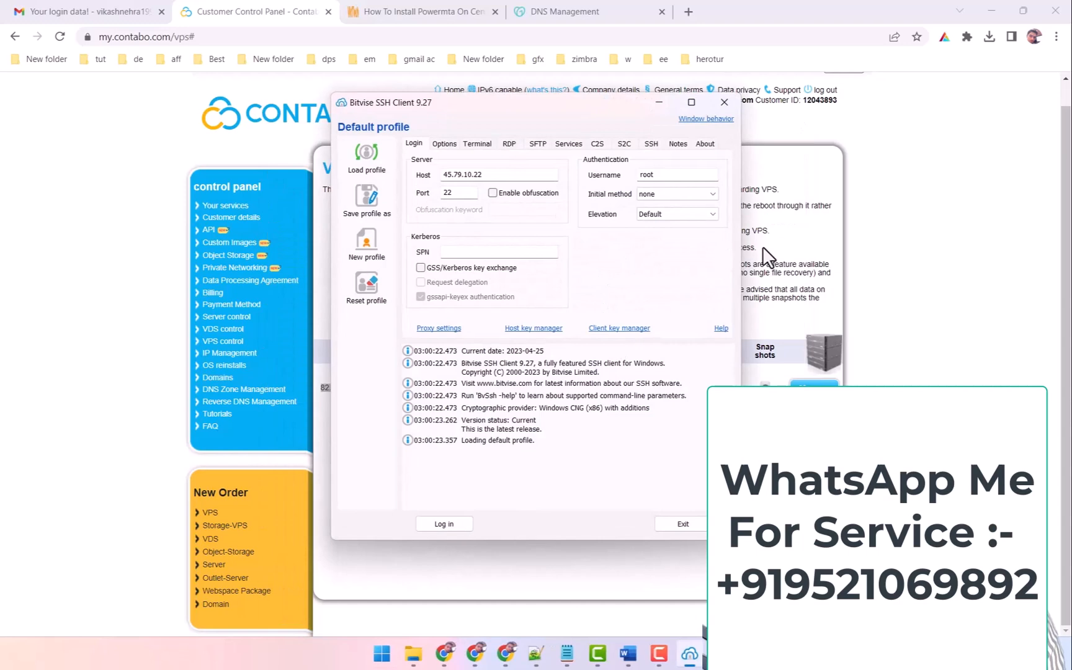
click(627, 654)
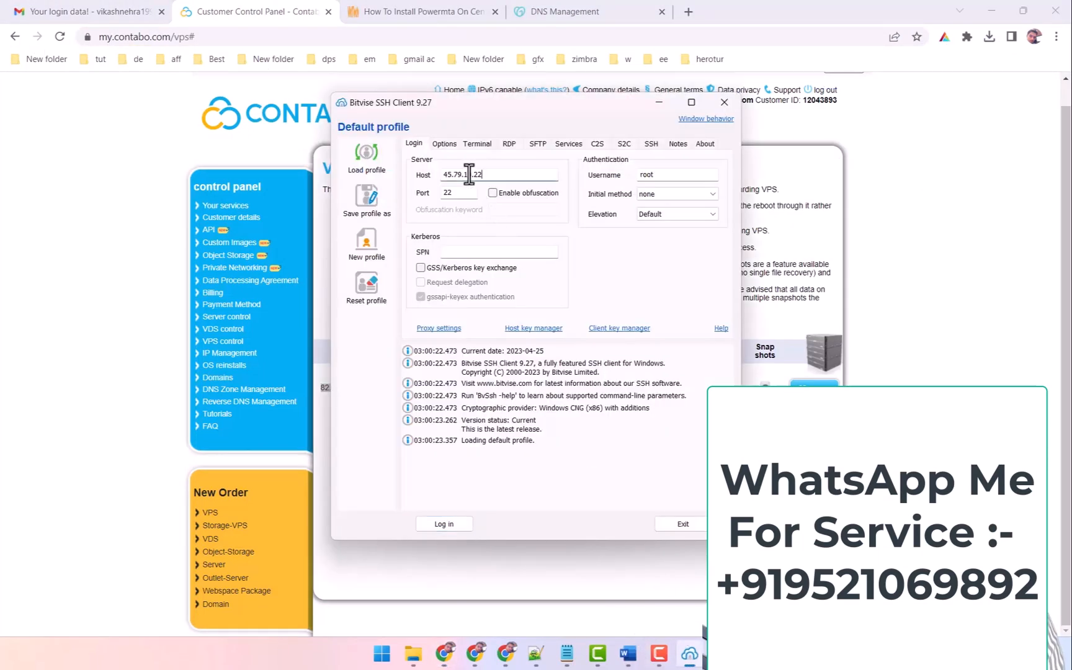
- Set the host to the pasted VPS IP 82.208.23.158 and confirm port 22
right_click(468, 175)
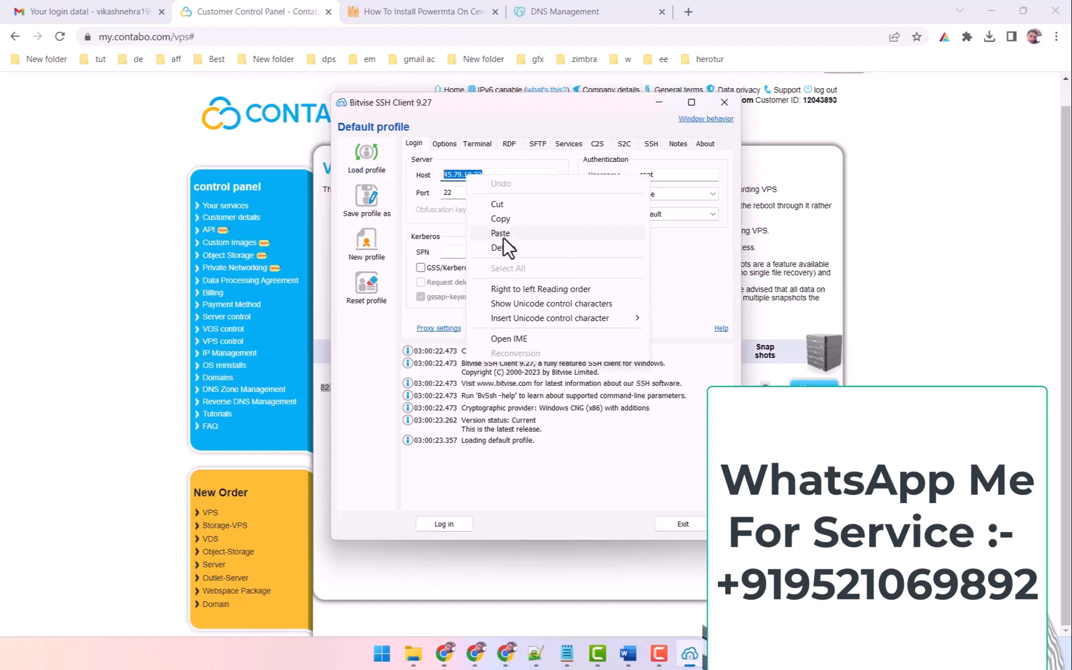
click(500, 233)
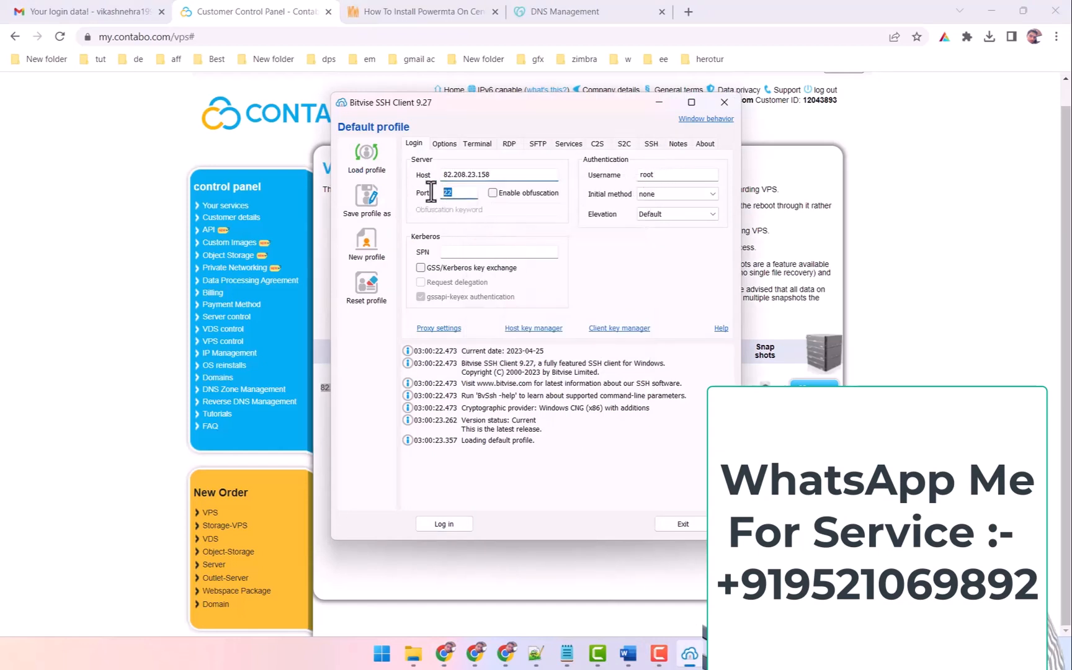
click(445, 523)
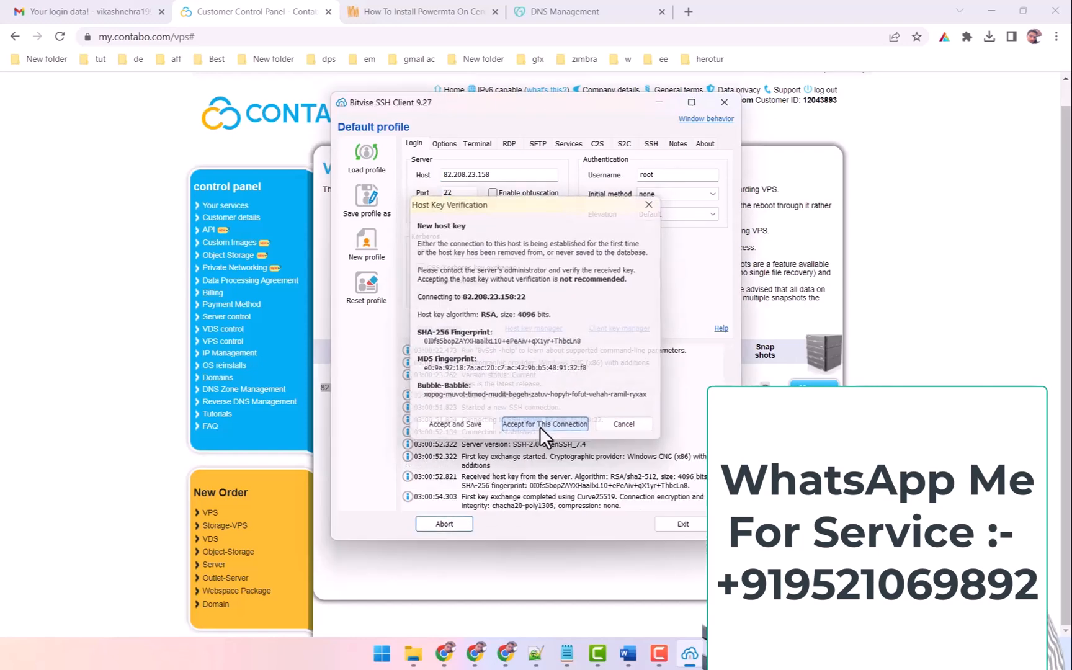
- Accept the server's host key and log in as root with the VPS password
click(544, 424)
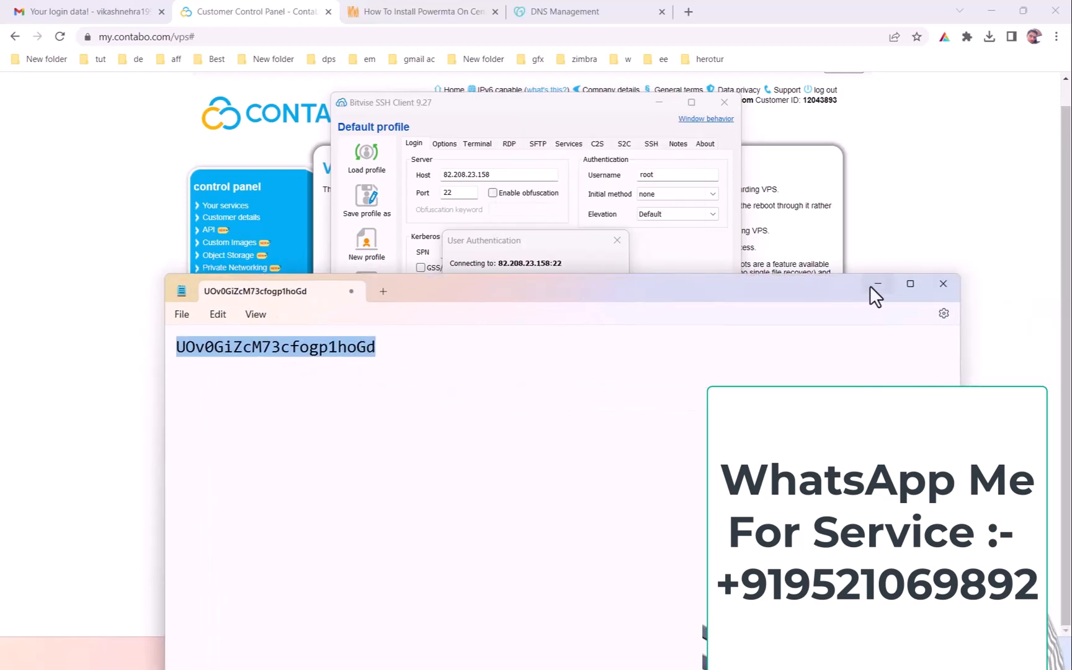
click(877, 283)
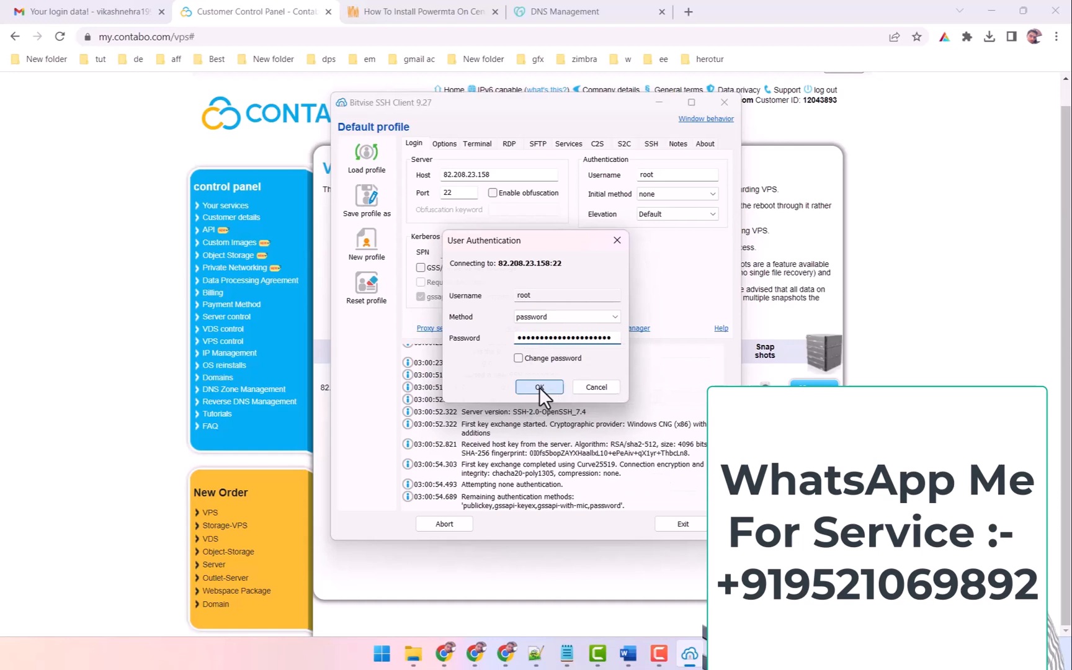
click(540, 387)
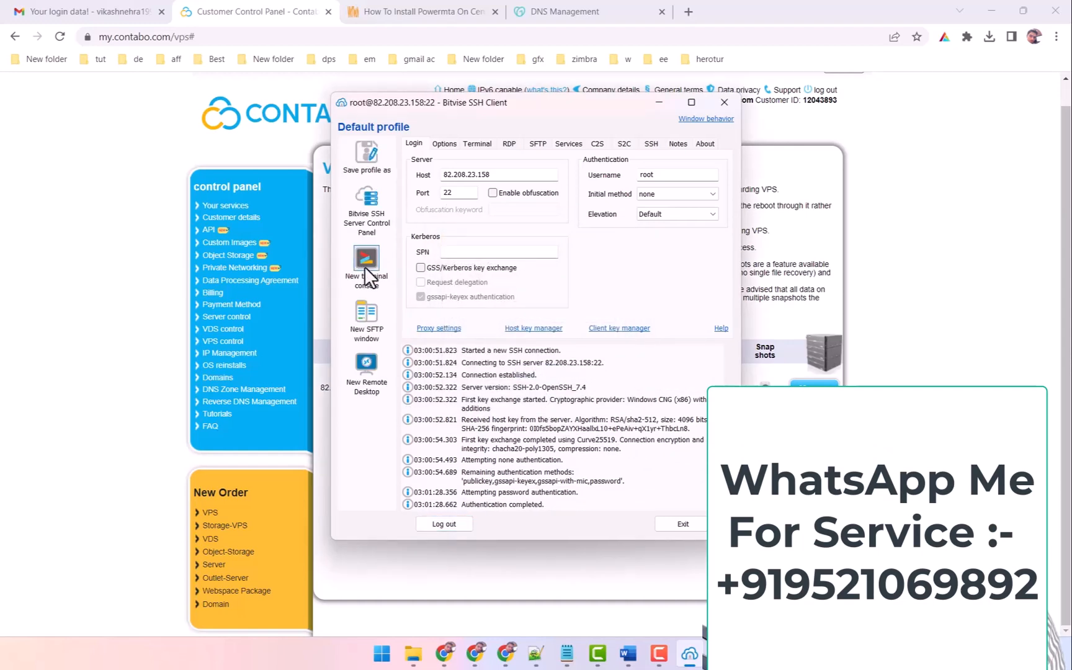
- Start a new terminal console on the Contabo server
click(366, 267)
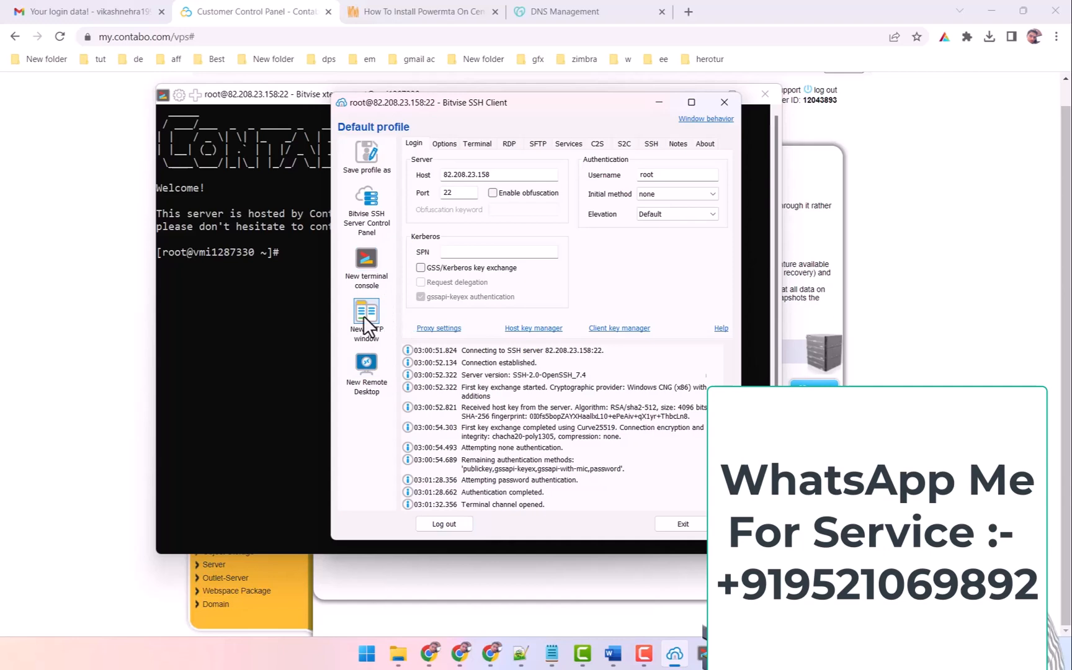
click(366, 319)
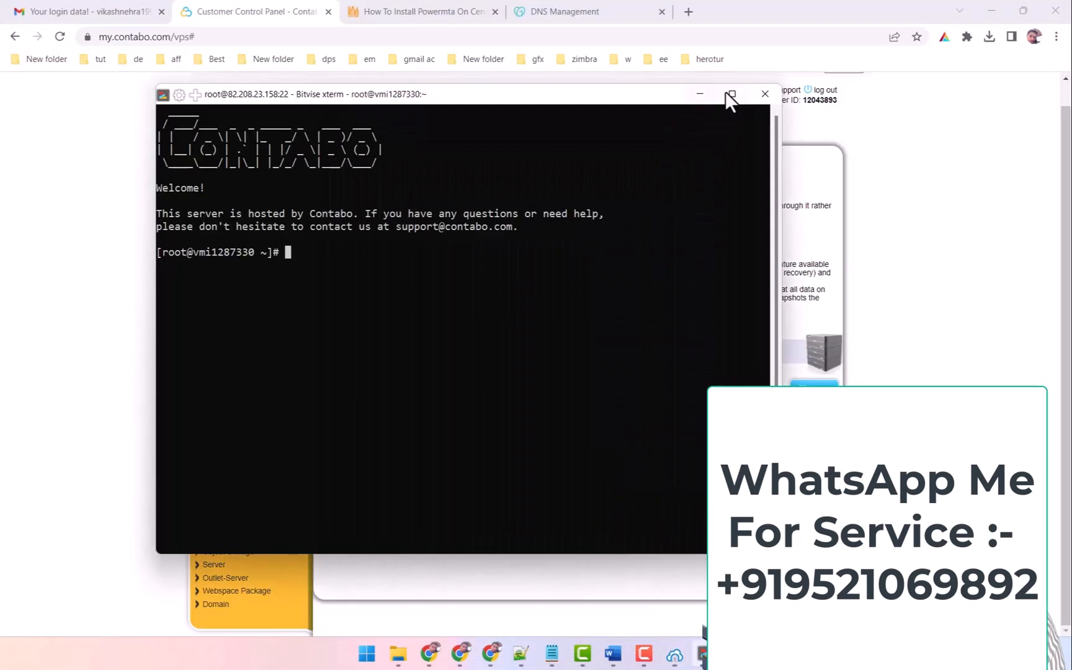
- Run yum update in the maximized terminal, which reports nothing to update
click(729, 93)
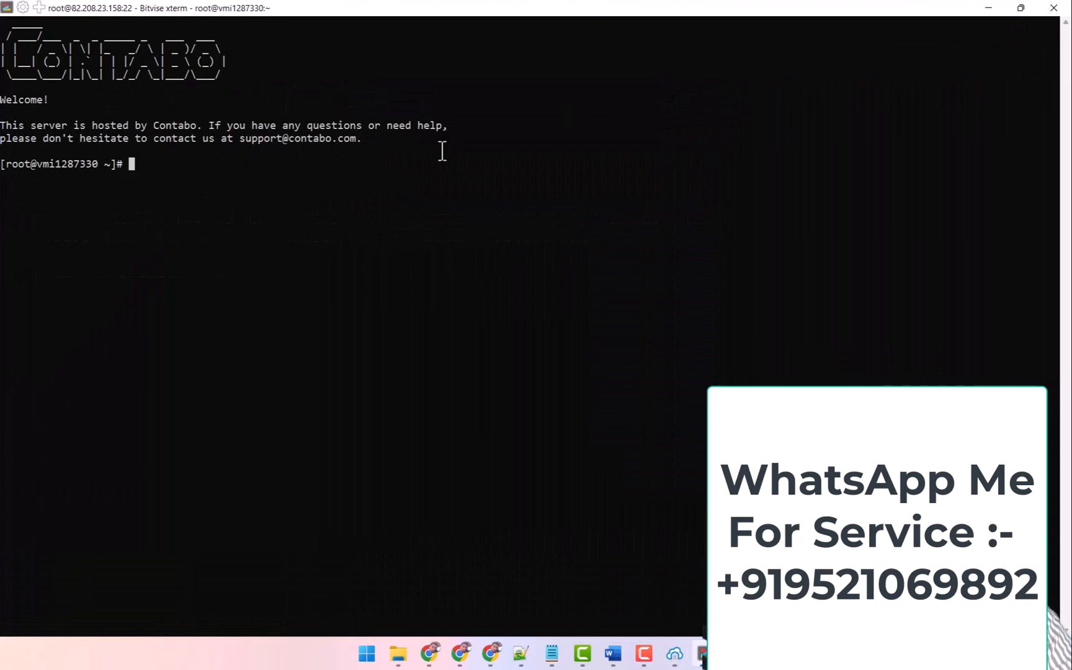
text(tu)
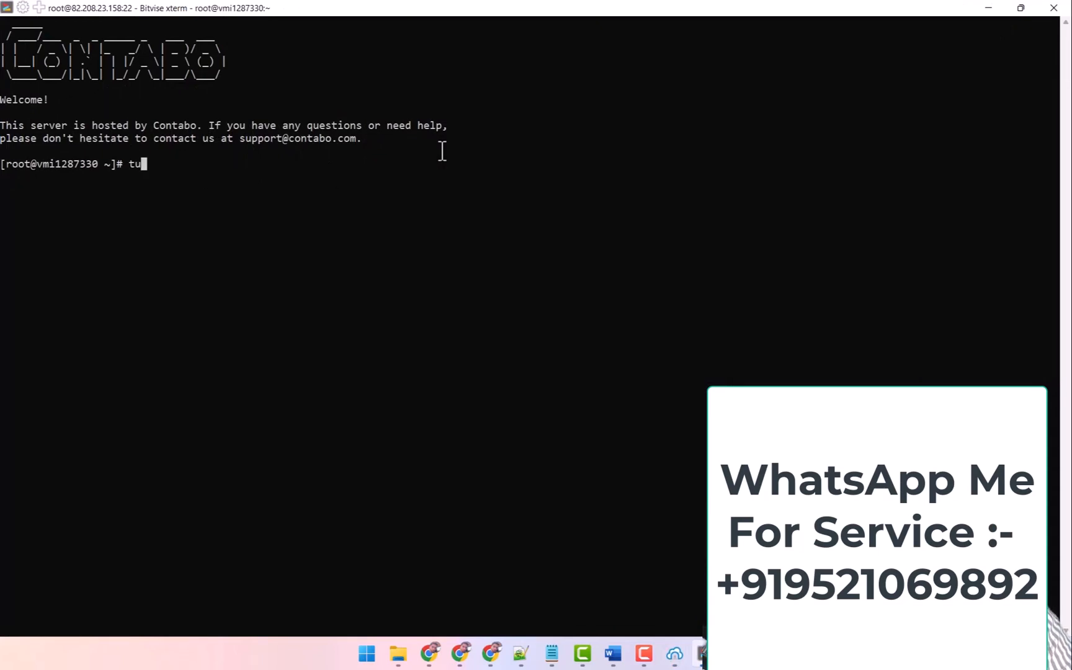
text(yum)
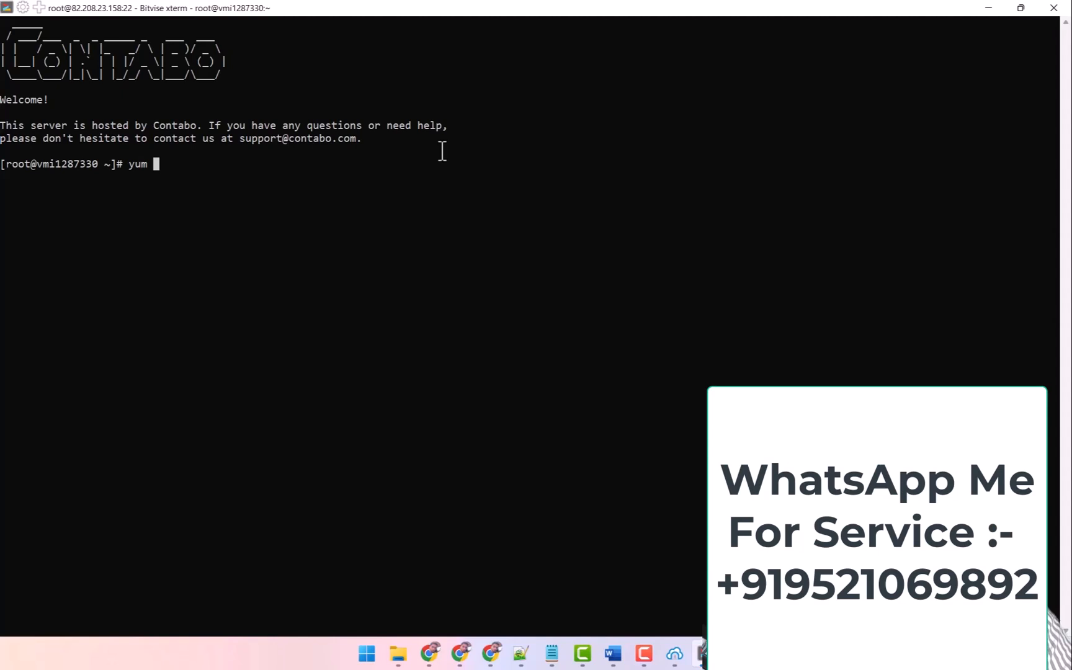
text(update)
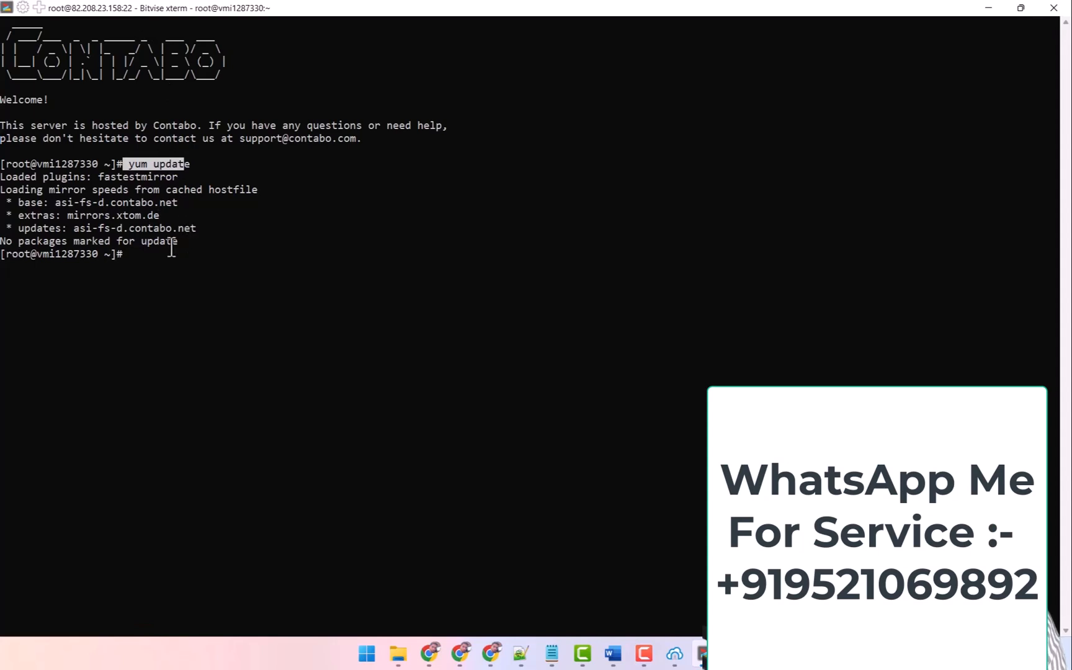
click(611, 654)
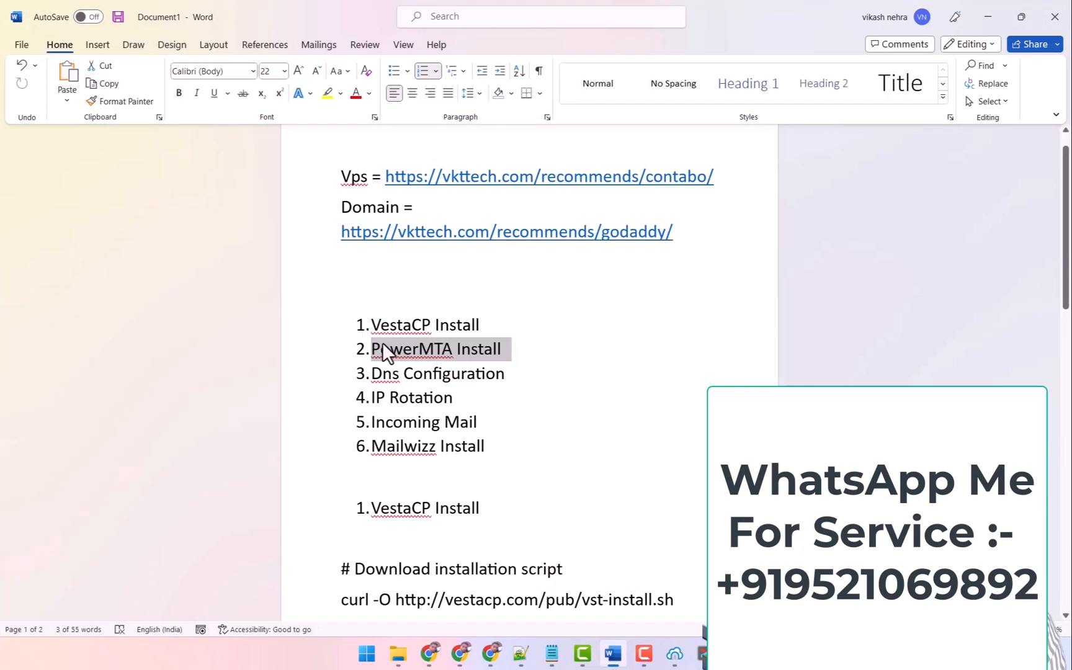
- Review the VestaCP Install section in the Word notes and return to the terminal
scroll(down, 3)
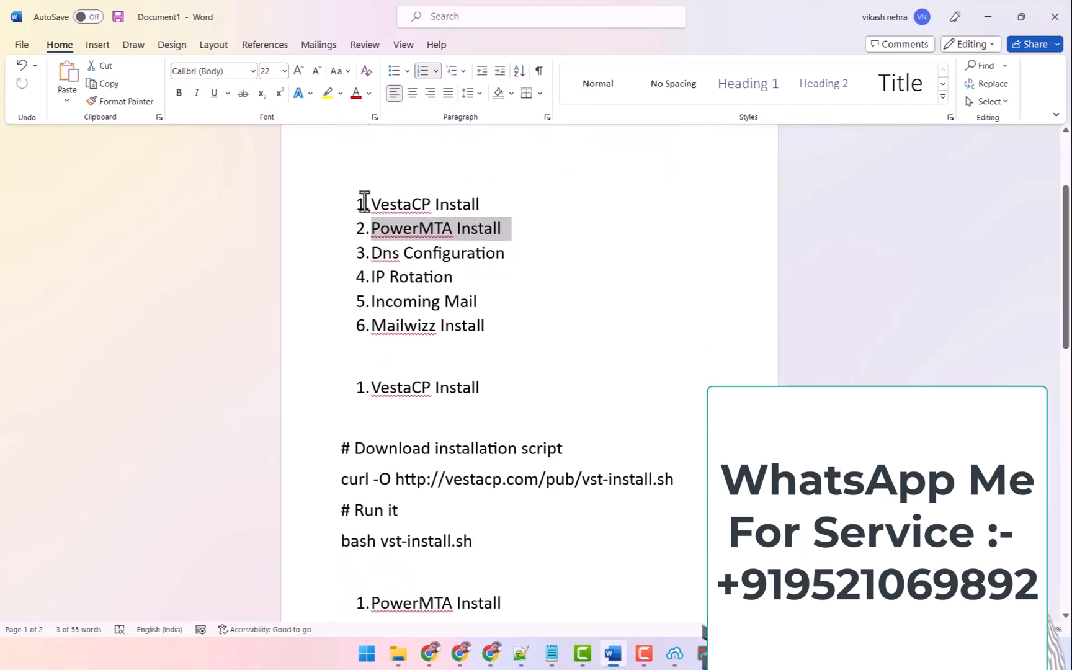
click(384, 204)
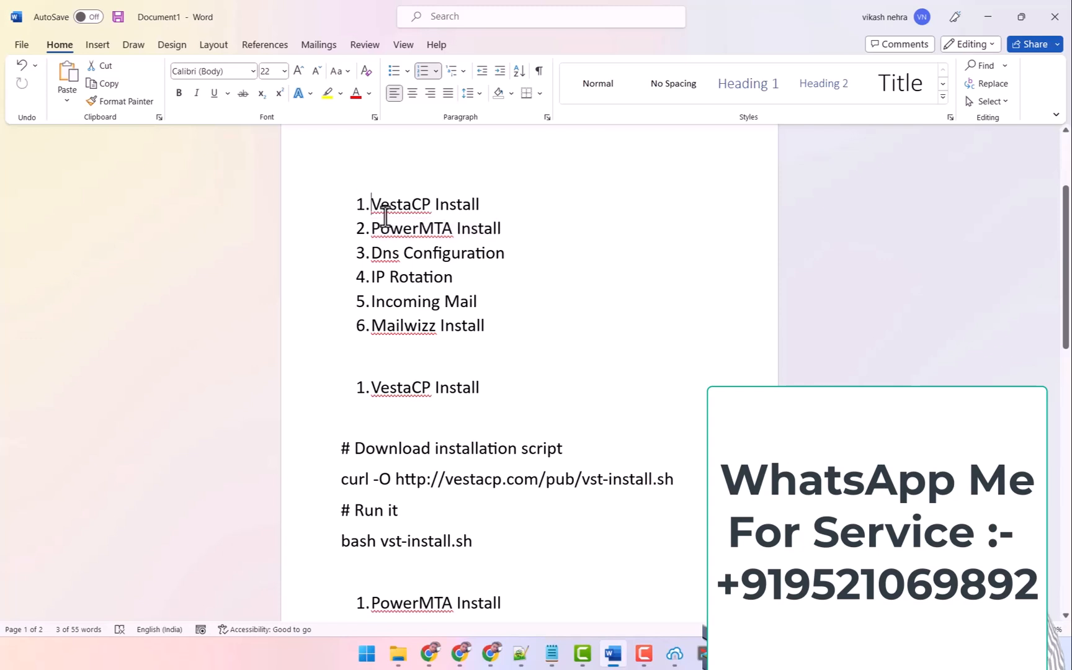
double_click(393, 387)
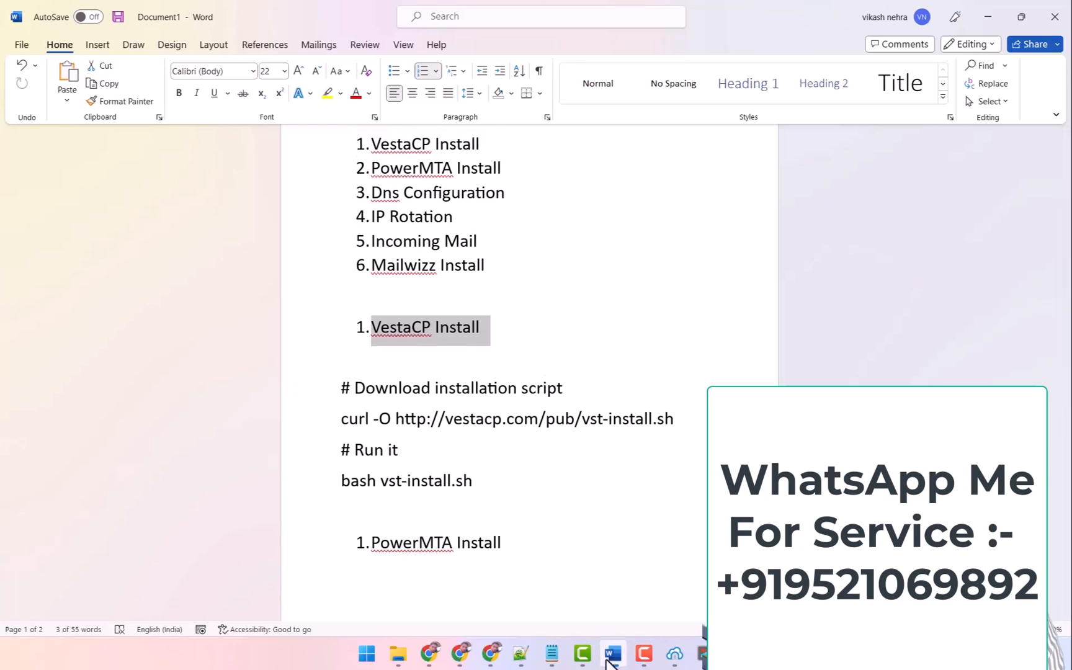
click(643, 654)
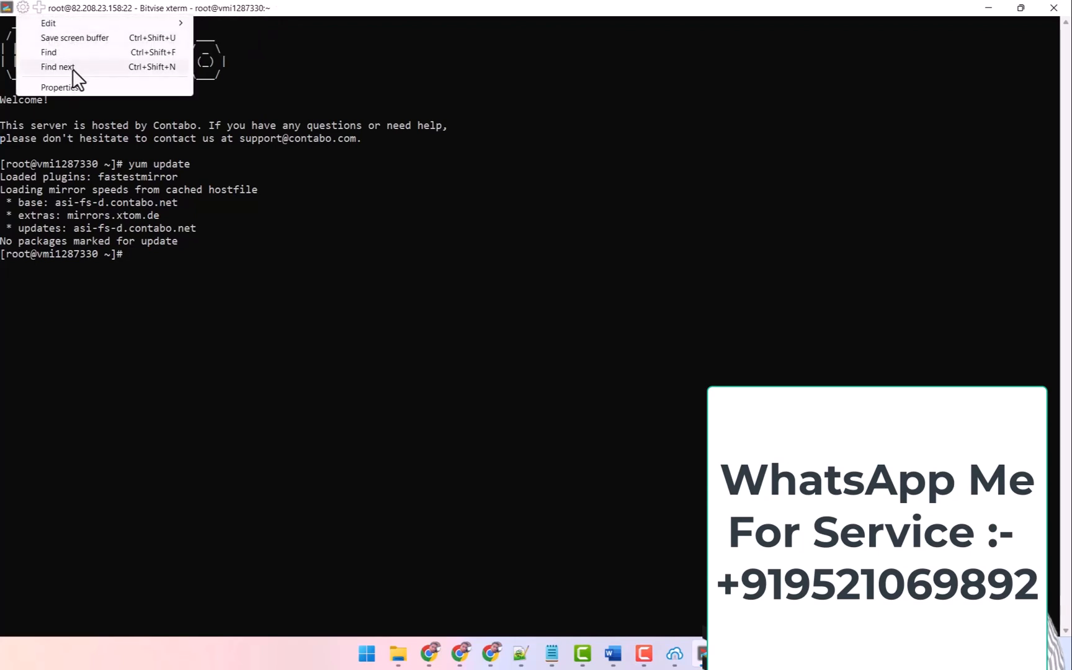
click(59, 87)
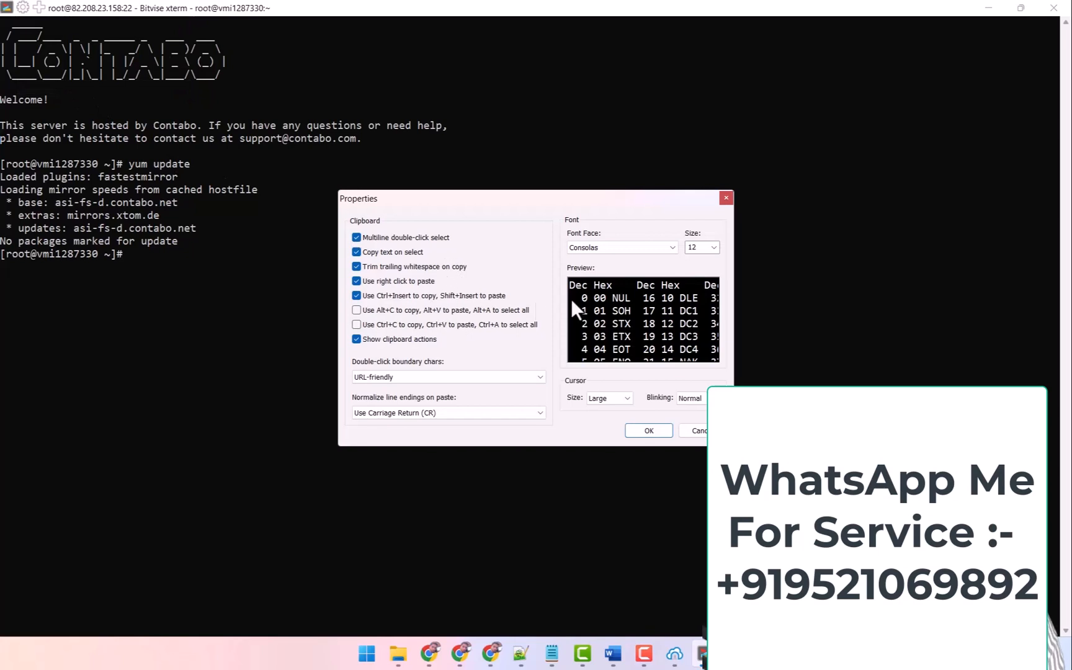
click(714, 247)
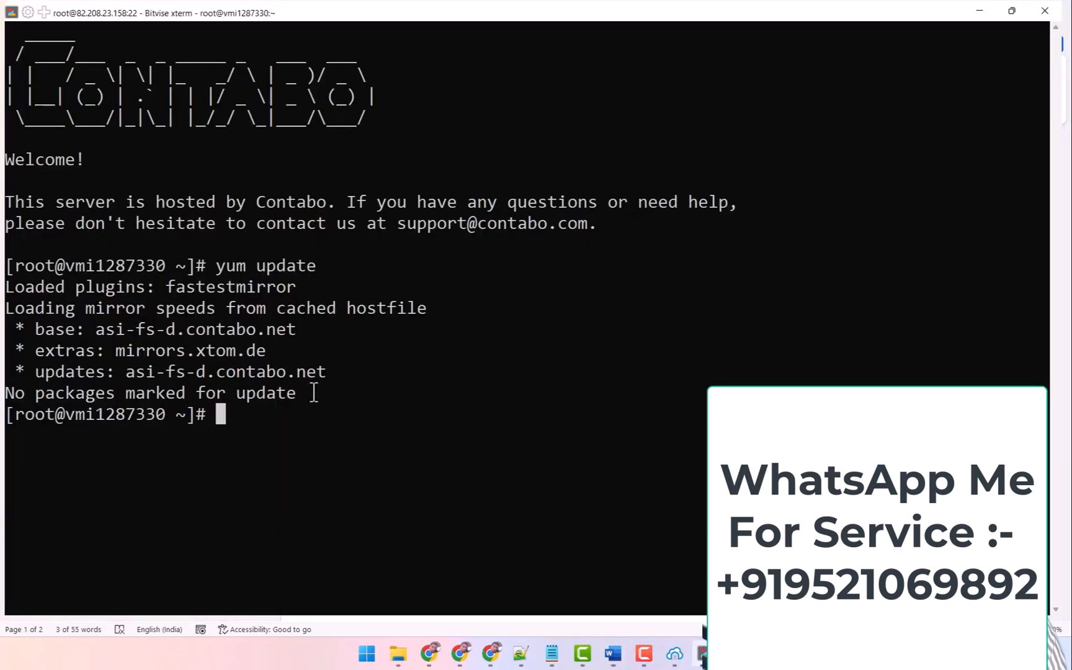
text(curl -O http://vestacp.com/pub/vst-install.sh)
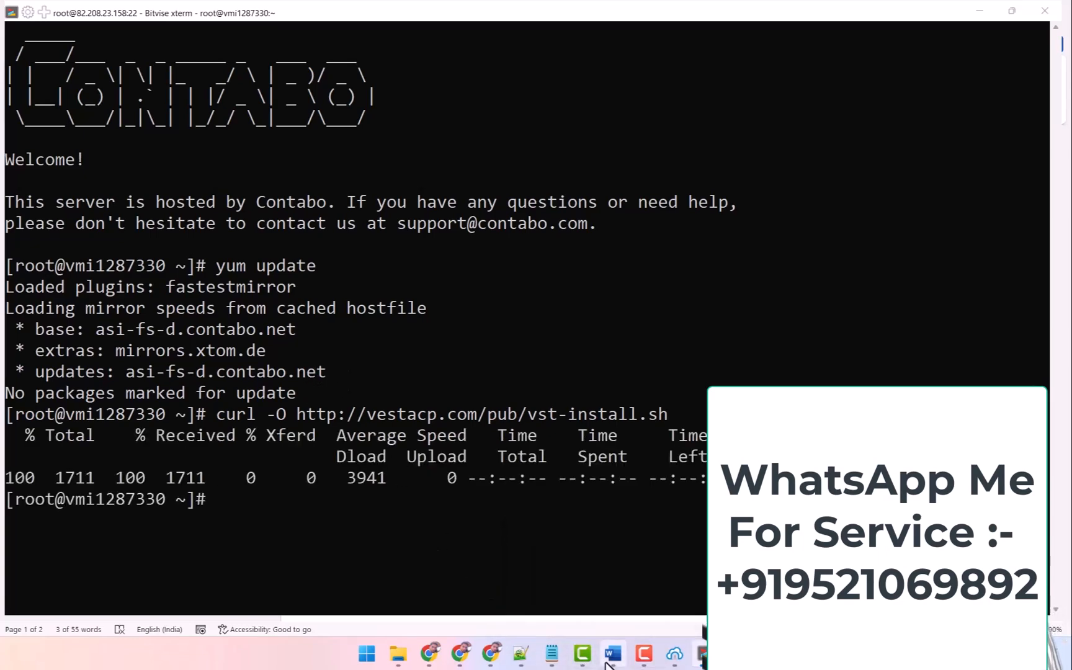
- Enter bash vst-install.sh from the notes to start the Vesta installer
click(611, 654)
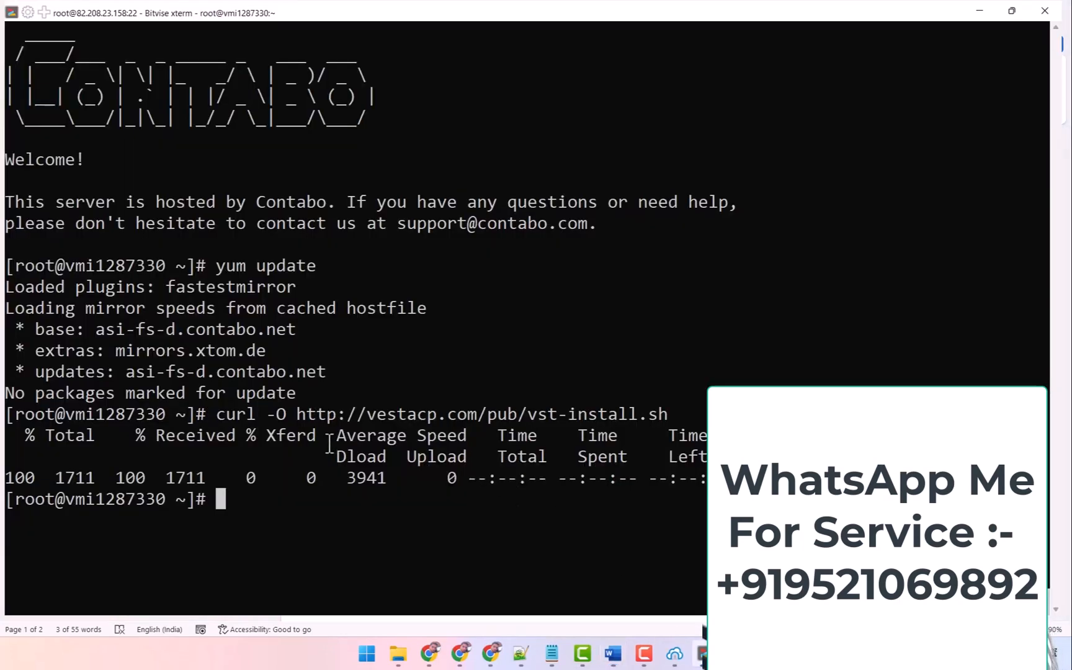
text(bash vst-install.sh)
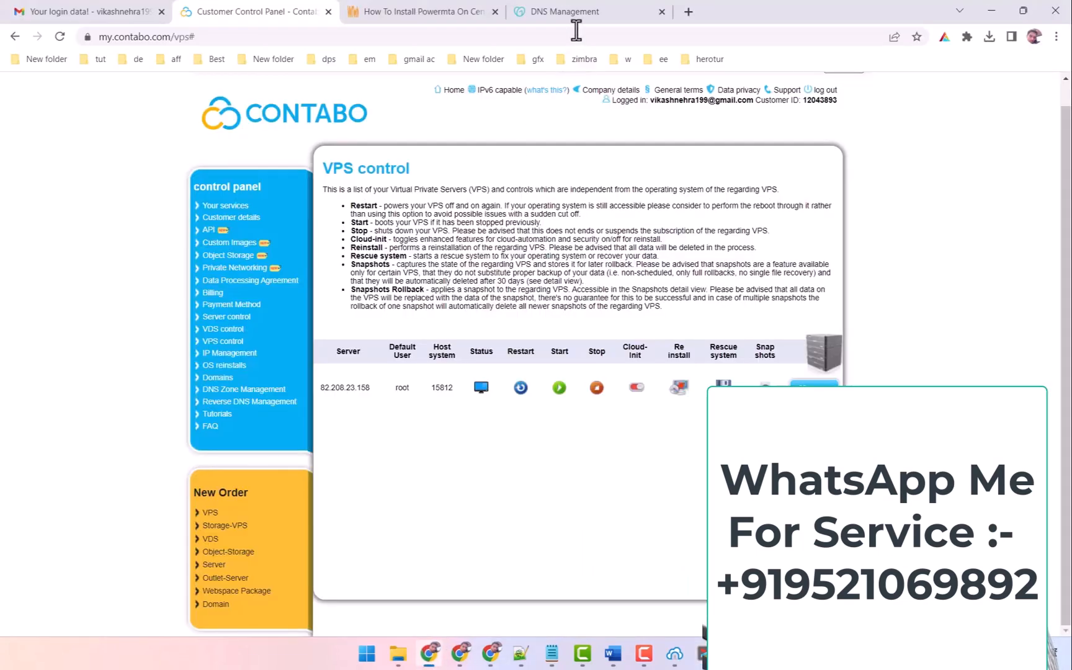
- Copy the domain dailymovieupdate.com from its GoDaddy DNS Management page
click(585, 11)
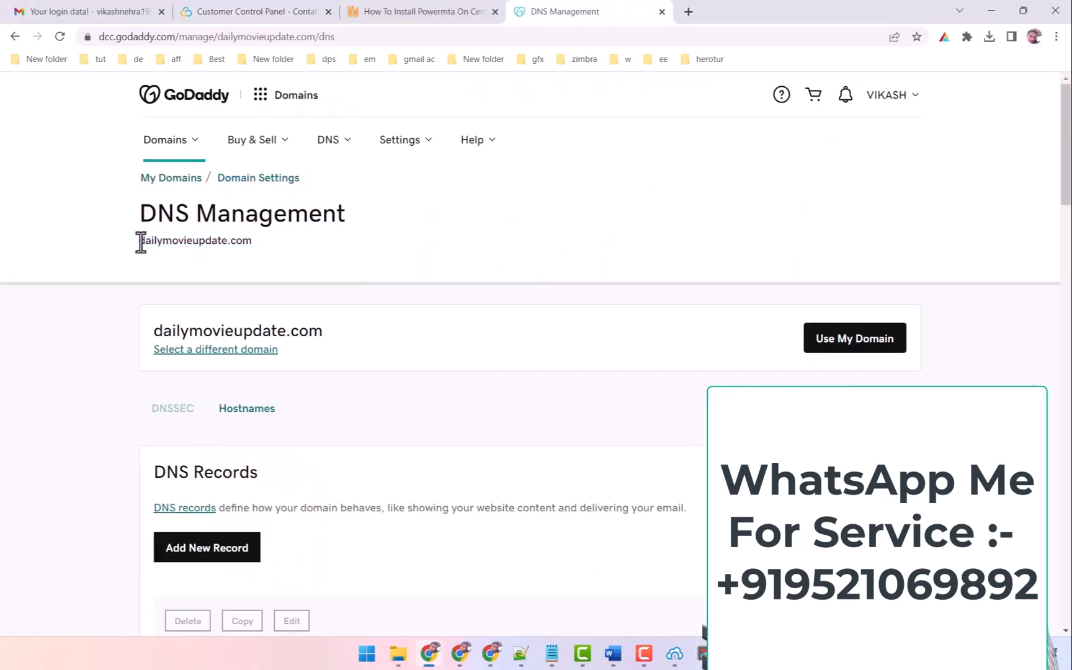
right_click(193, 240)
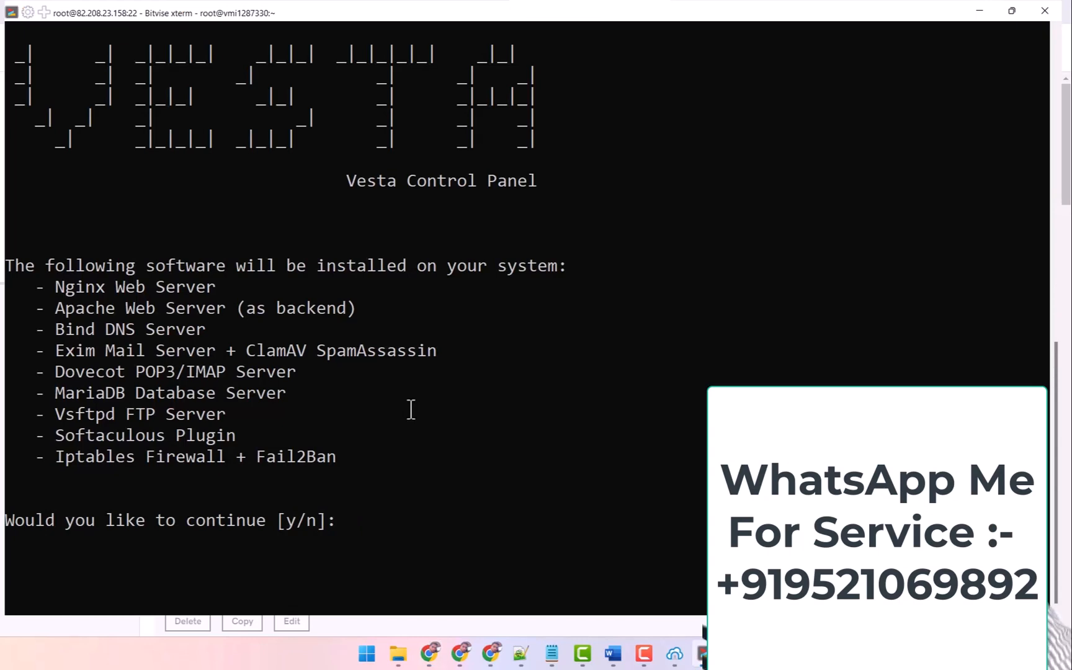
text(y)
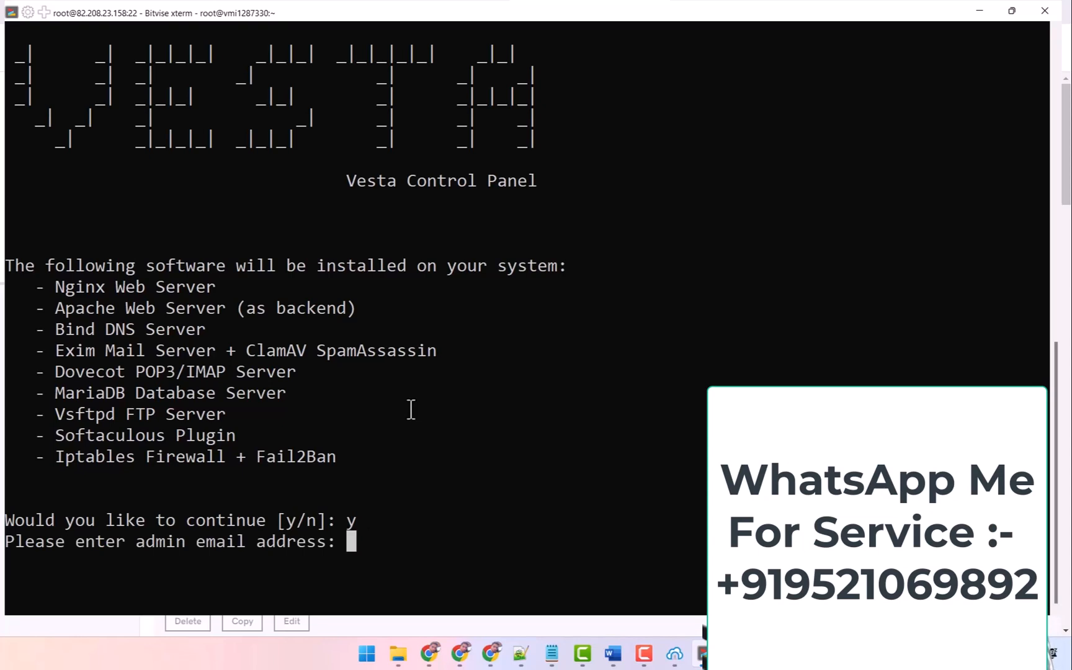
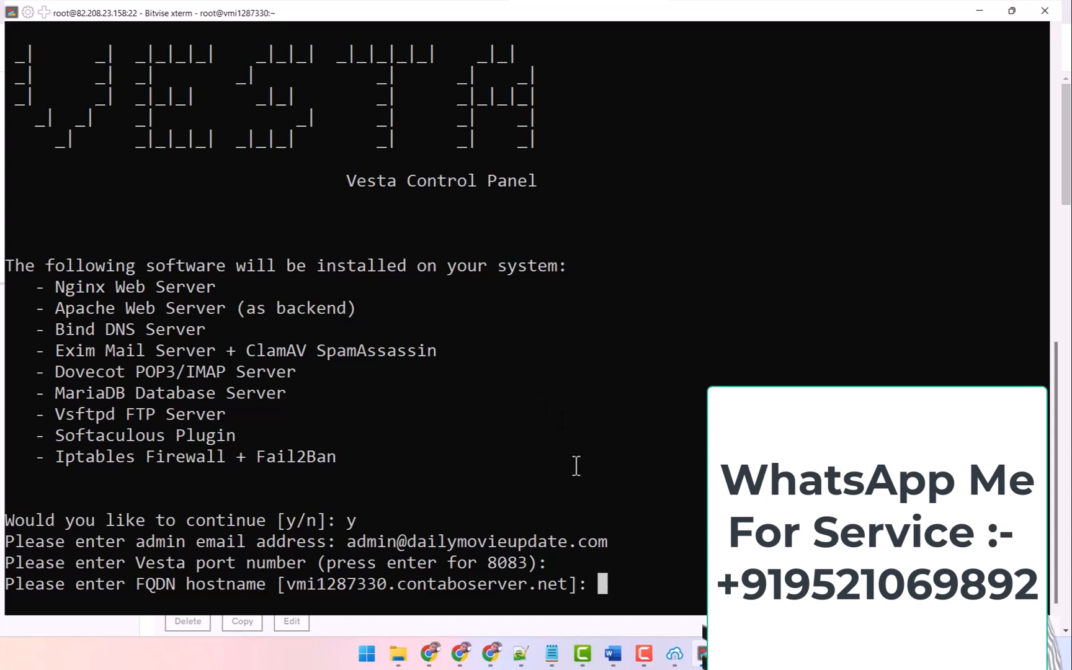
mouse_move(629, 517)
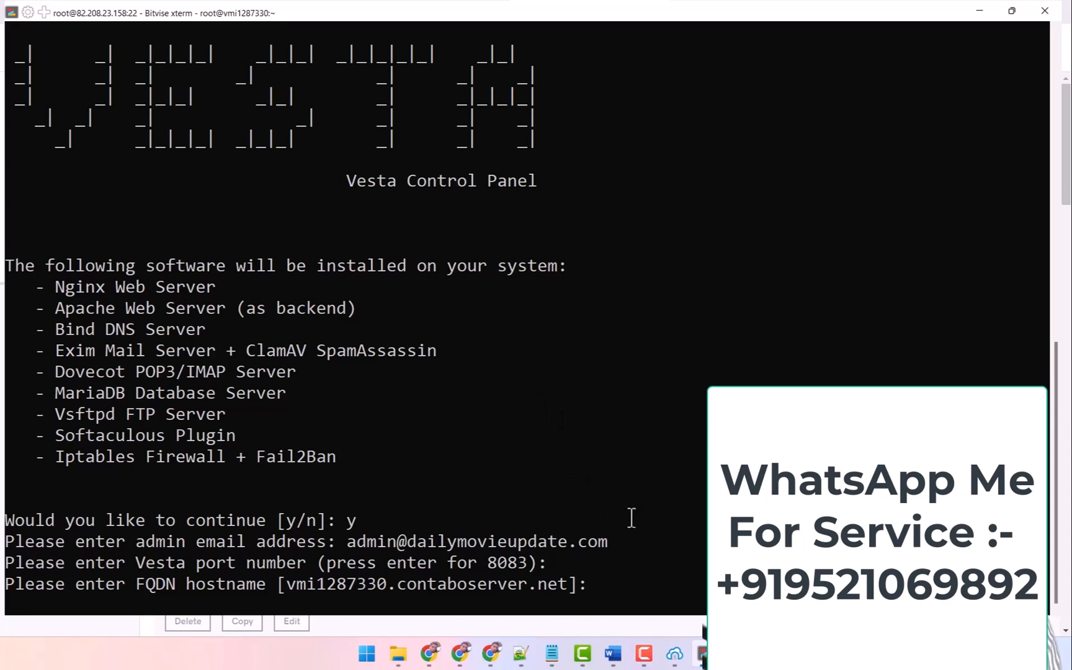
text(dailymovieu)
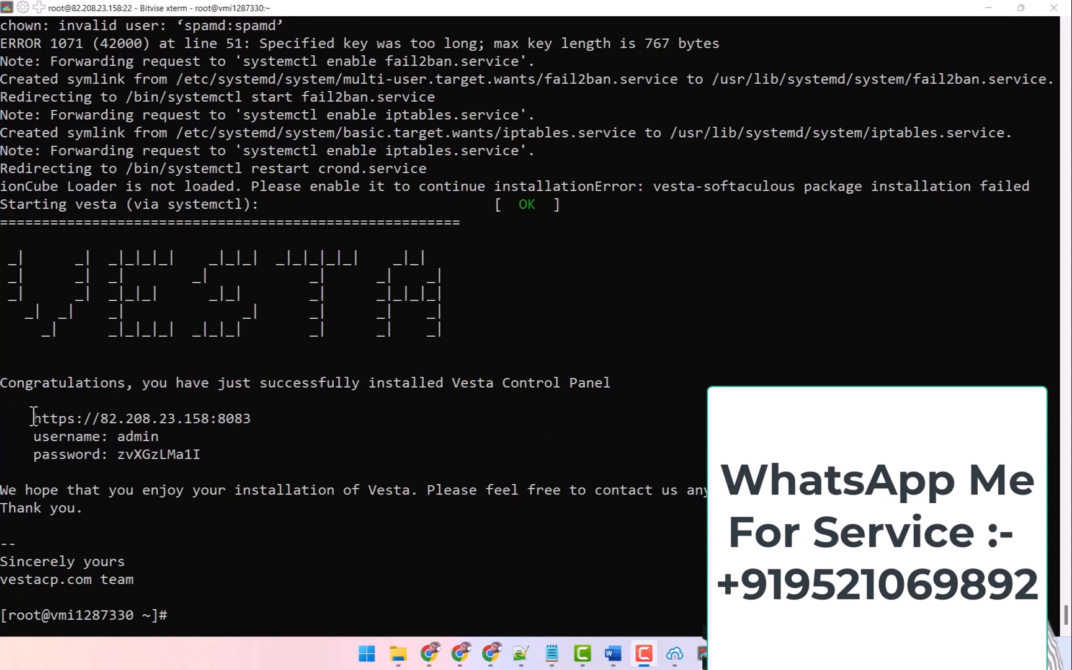
drag(31, 418, 215, 454)
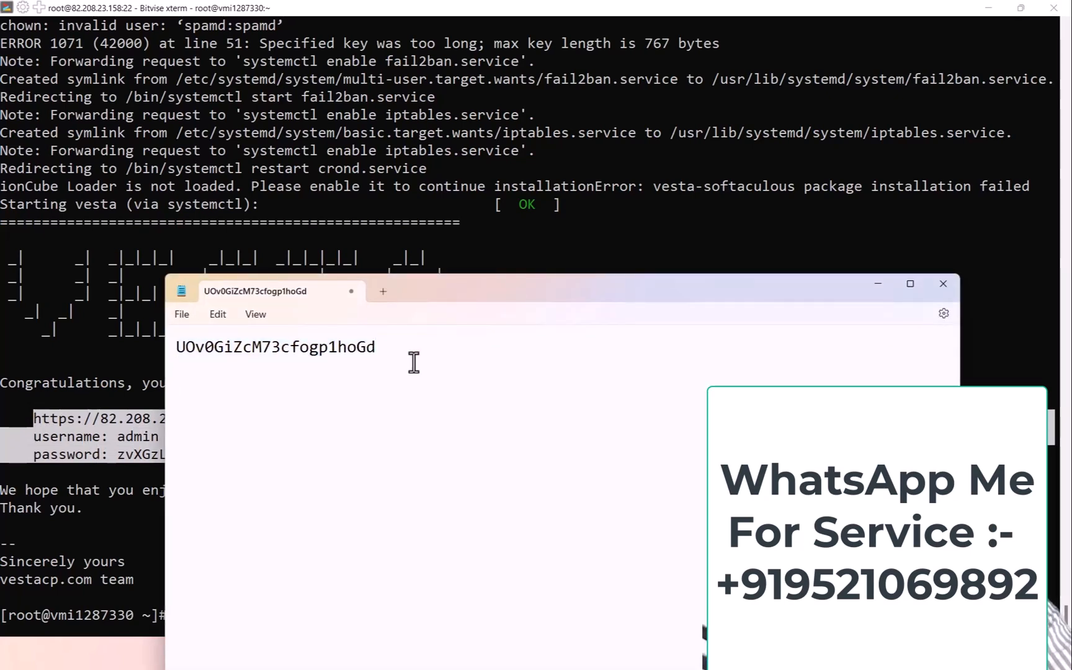
text(https://82.208.23.158:8083)
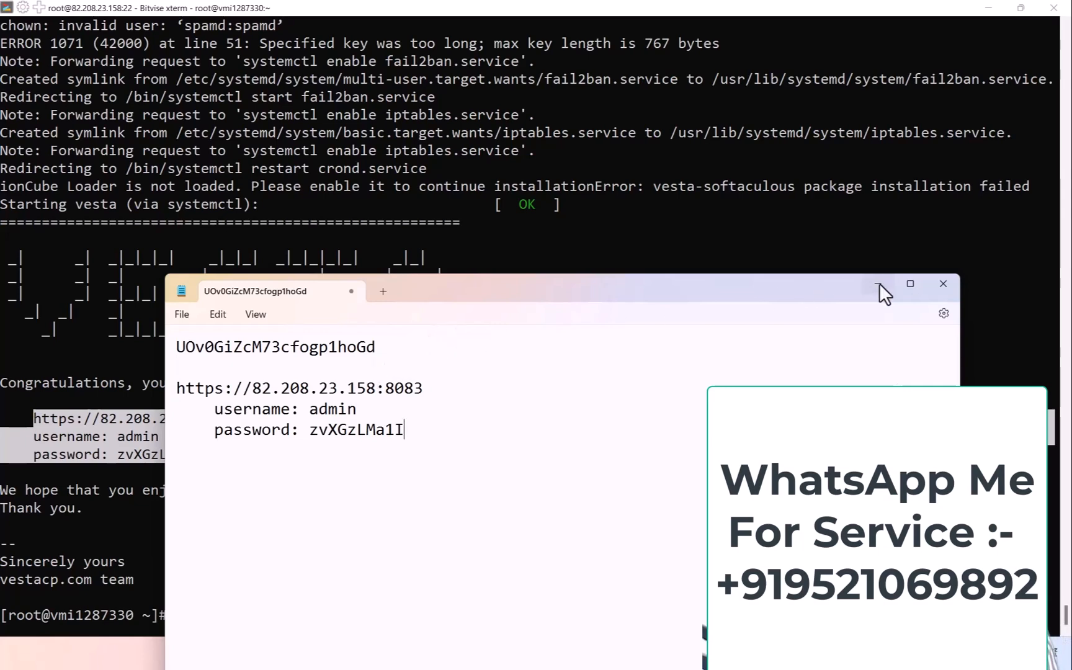
click(612, 654)
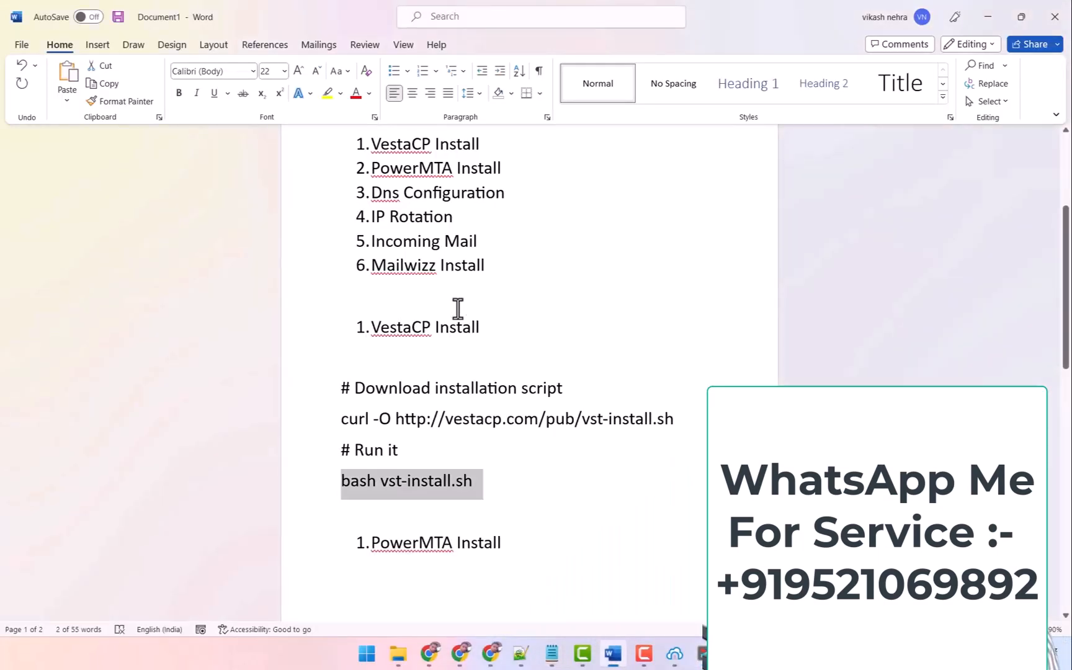
double_click(424, 241)
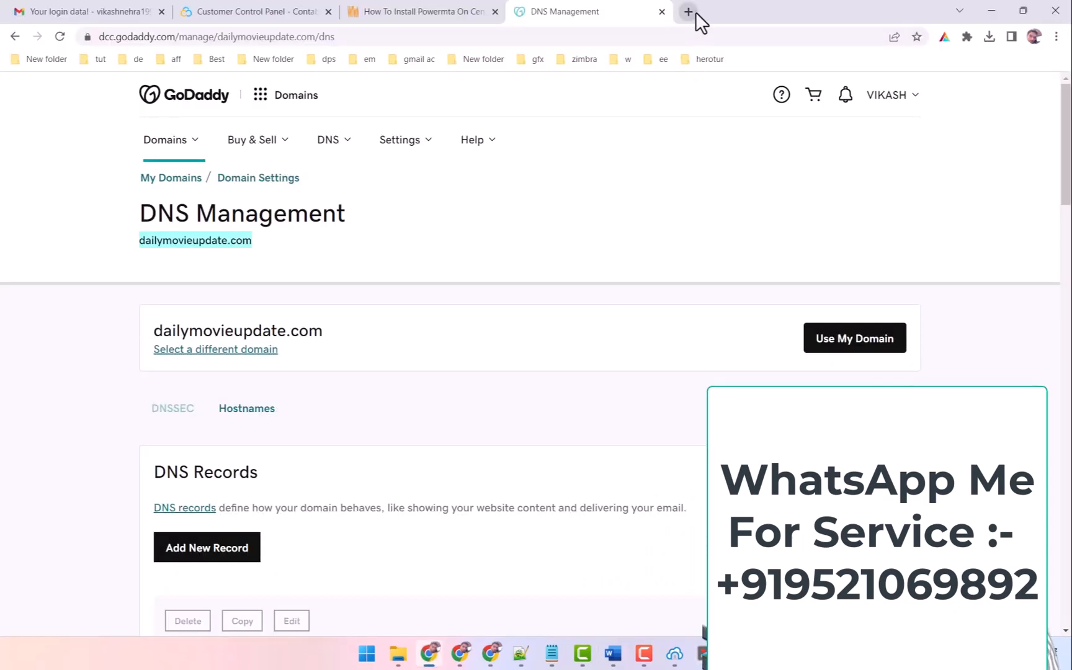
click(688, 11)
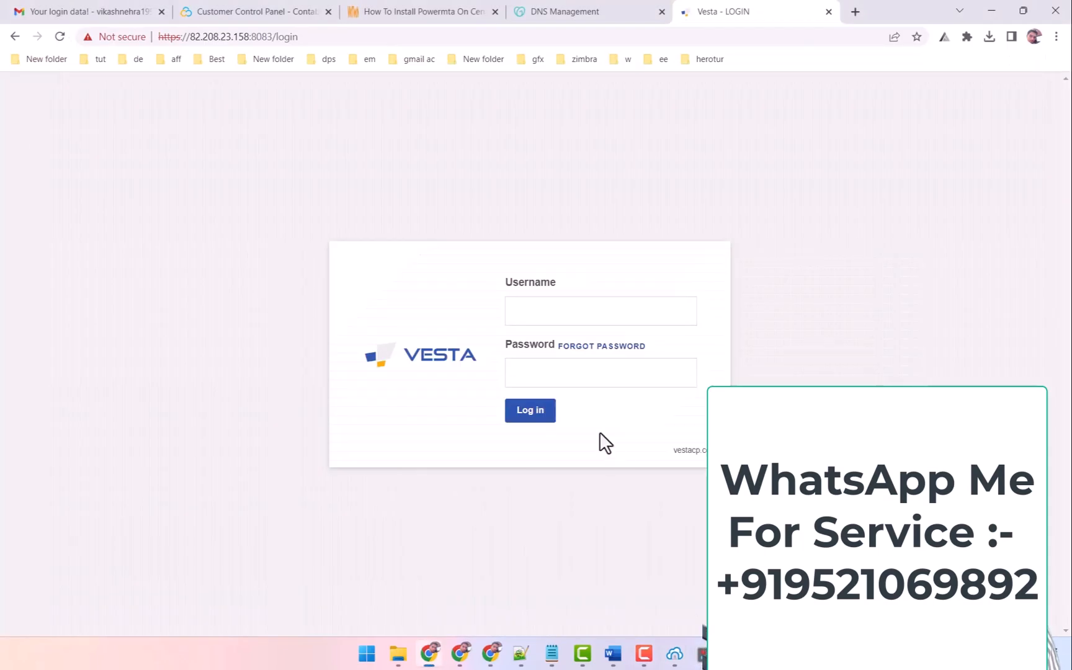
- Log in to Vesta as admin and view the WEB domains list
text(admin)
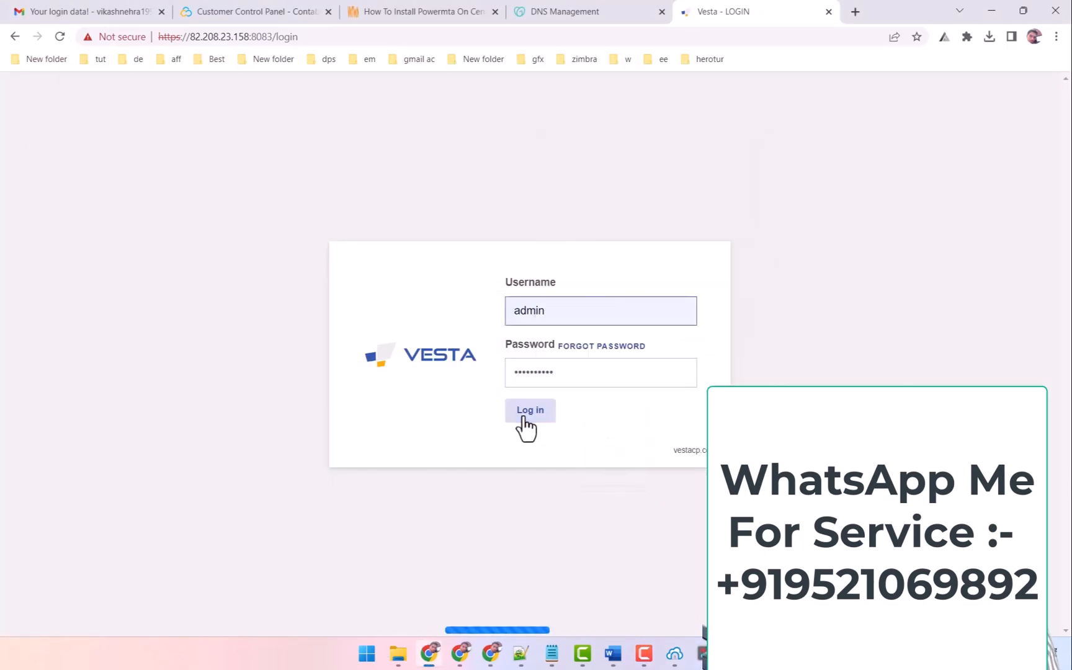
click(528, 410)
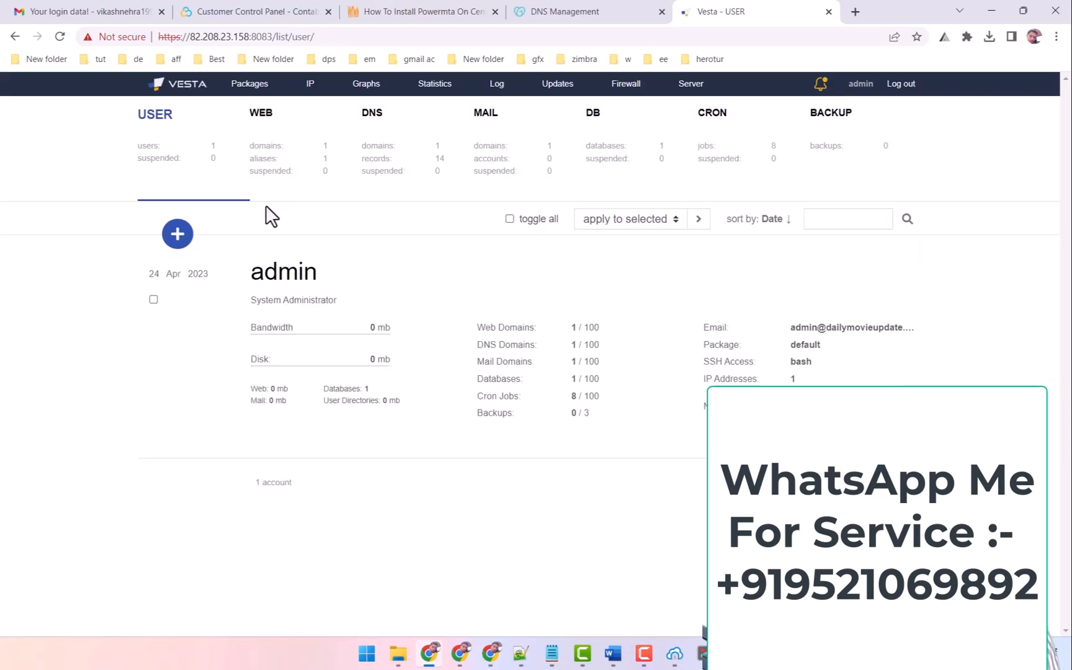
click(263, 113)
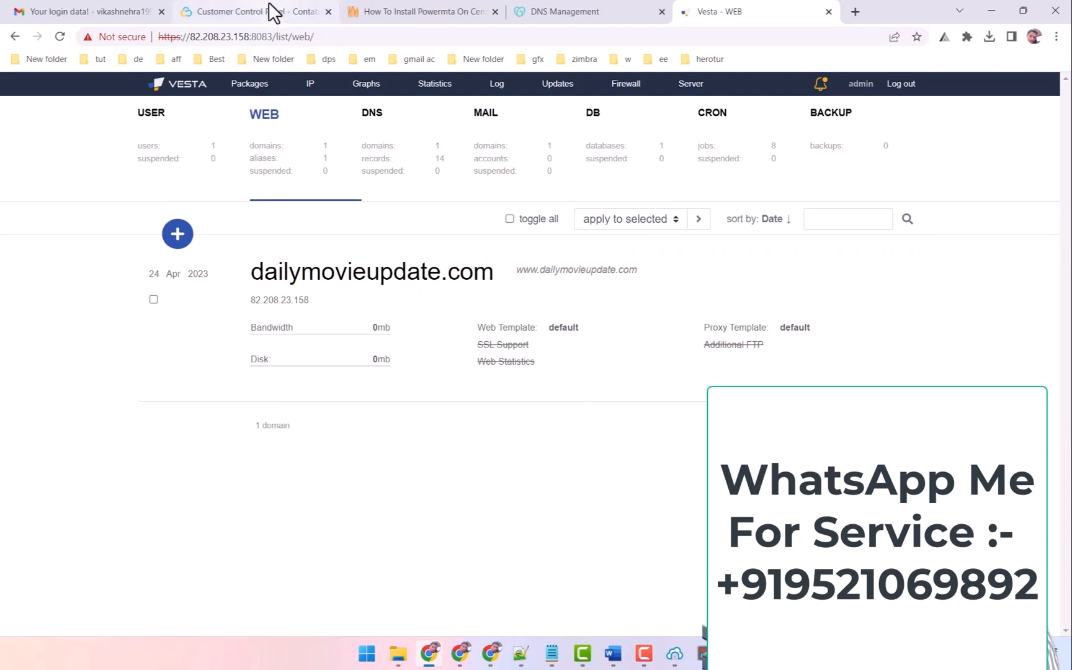
mouse_move(178, 233)
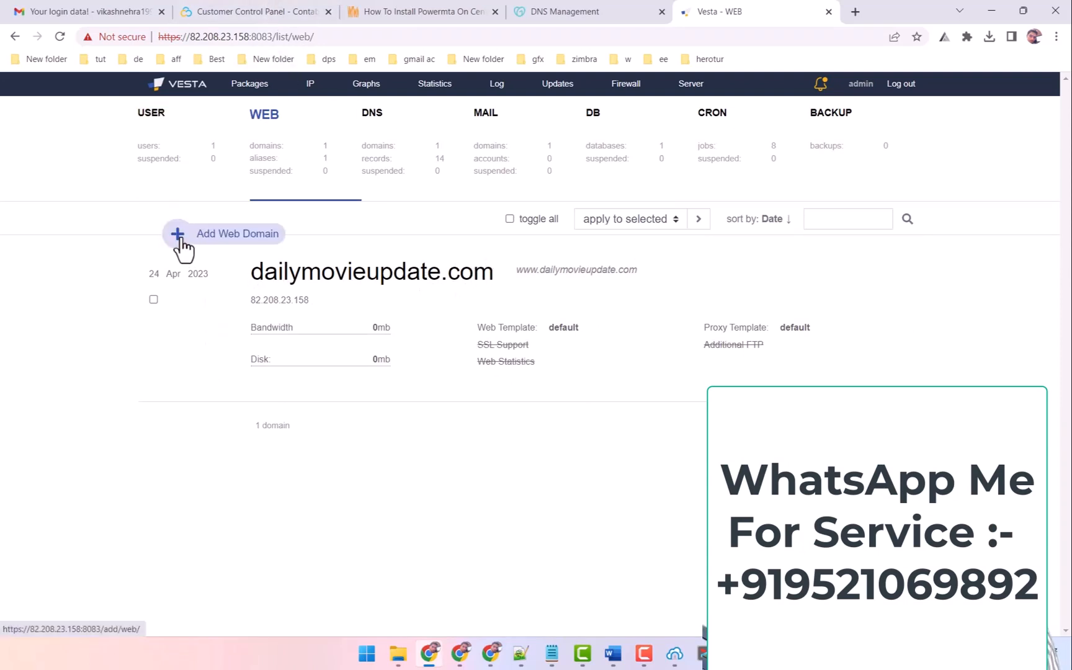
- Check the Add Web Domain form, return to the list showing dailymovieupdate.com, then back to the notes
click(238, 234)
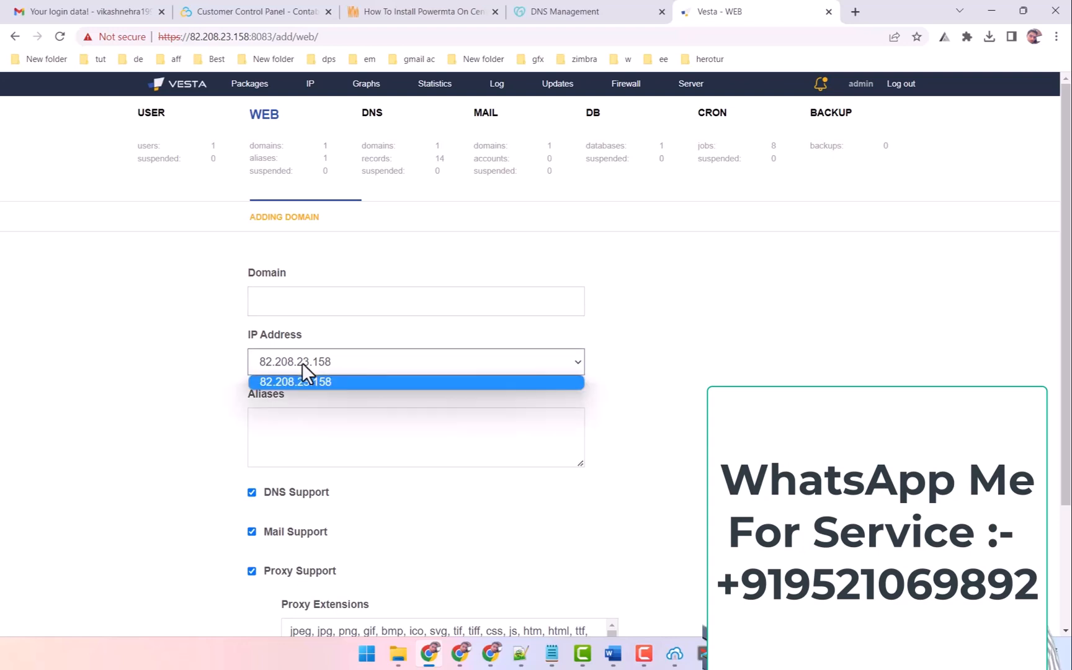
click(414, 300)
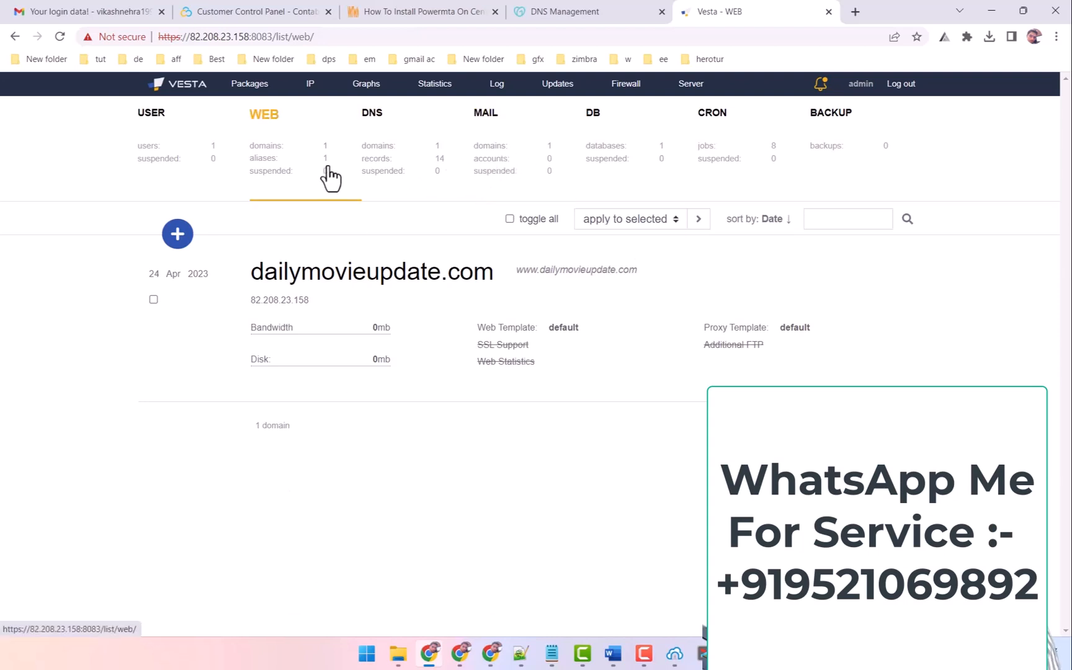
click(831, 112)
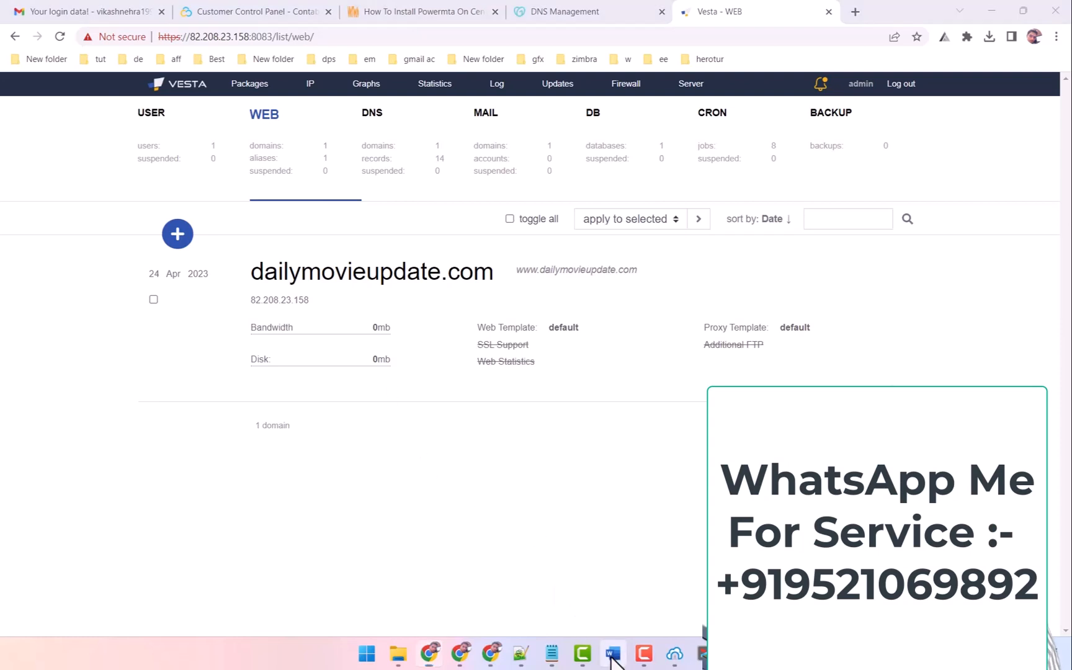
click(612, 654)
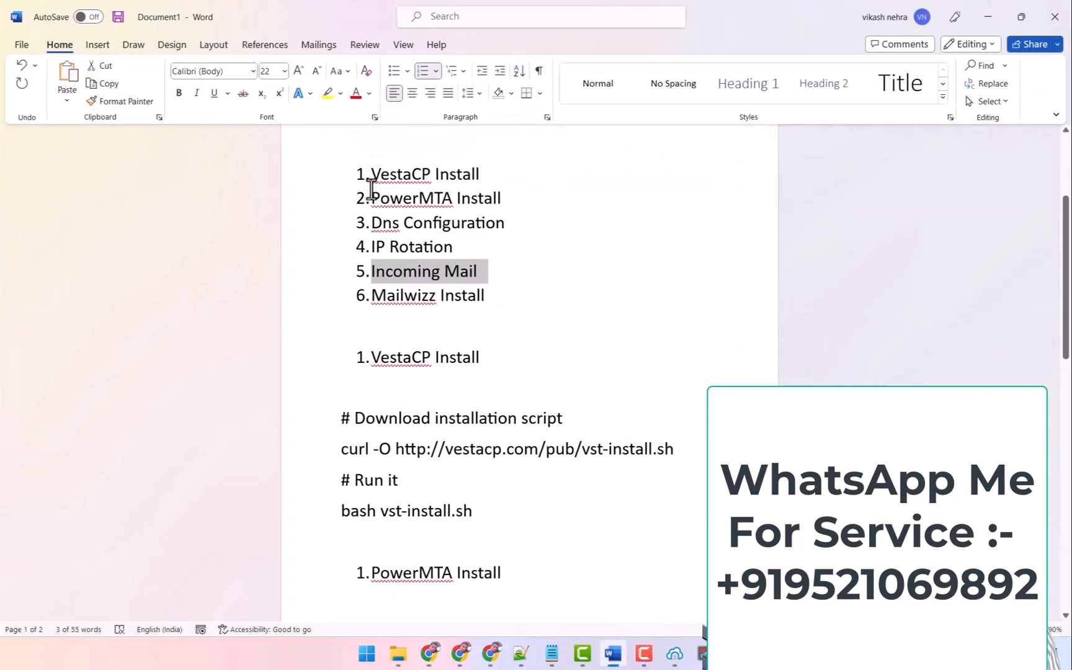